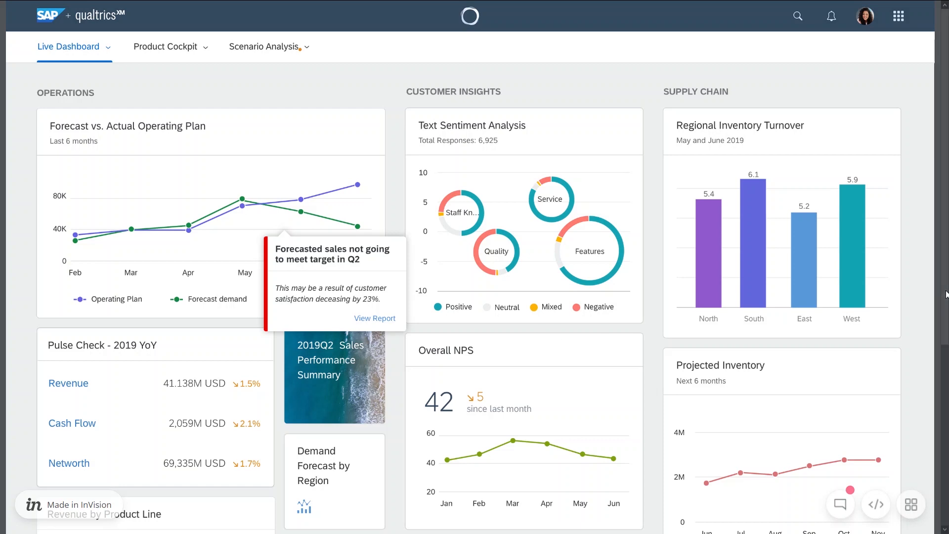
Step: View the report behind the 'Forecasted sales not going to meet target in Q2' alert
scroll(down, 3)
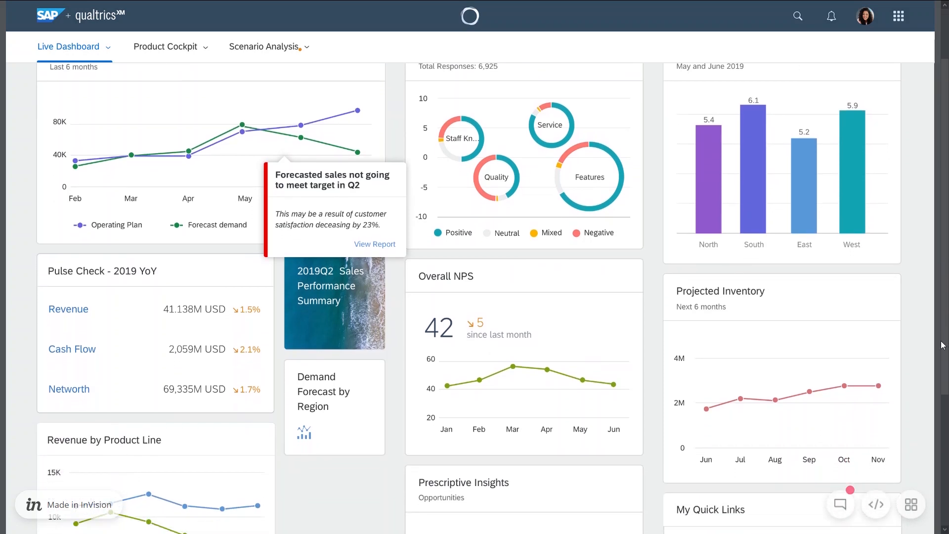
scroll(down, 3)
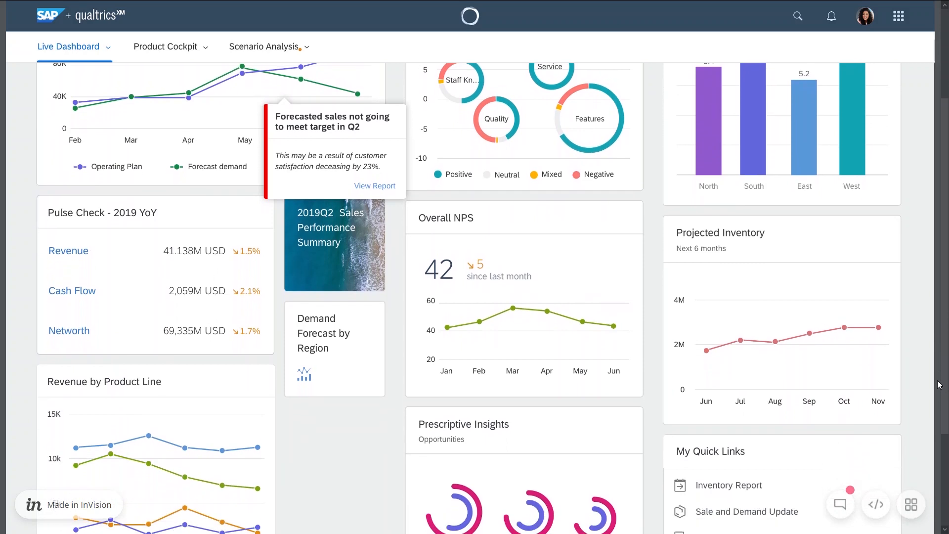
scroll(down, 3)
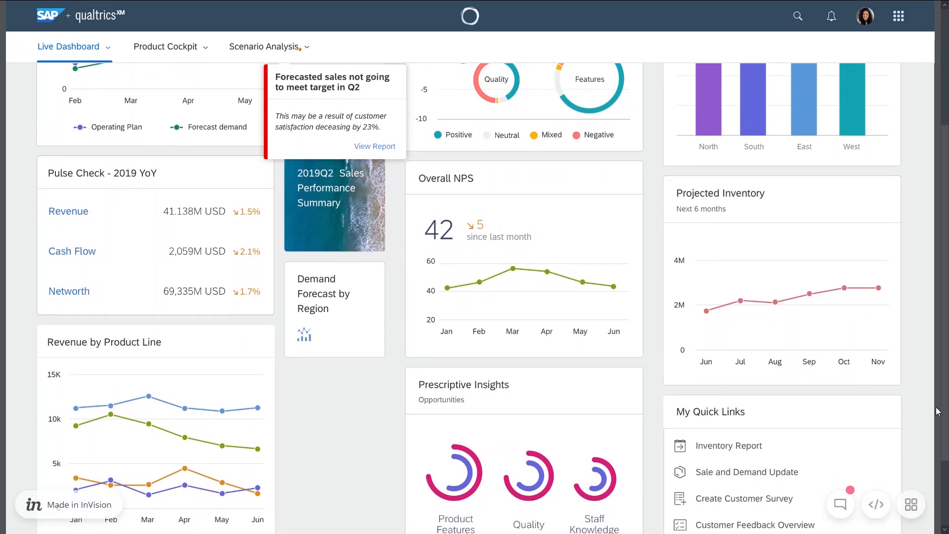
scroll(down, 3)
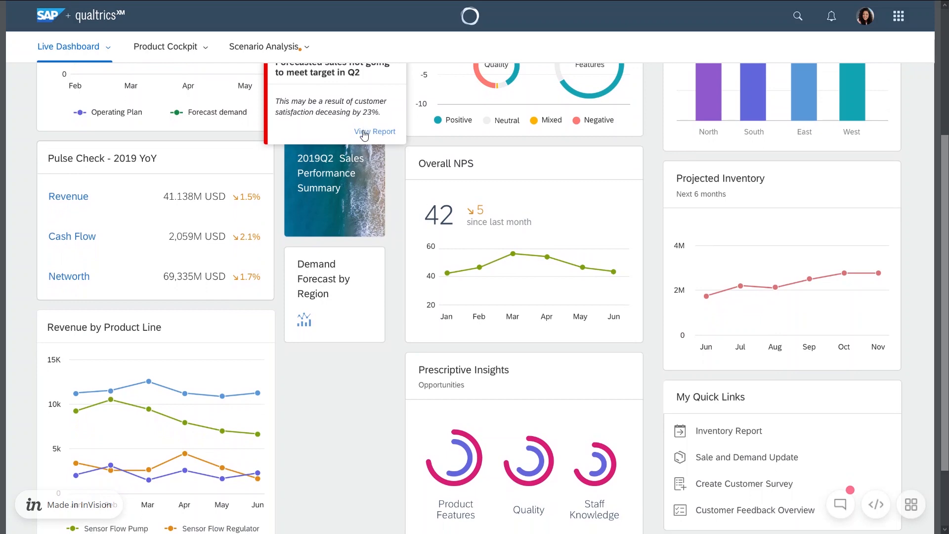
click(374, 131)
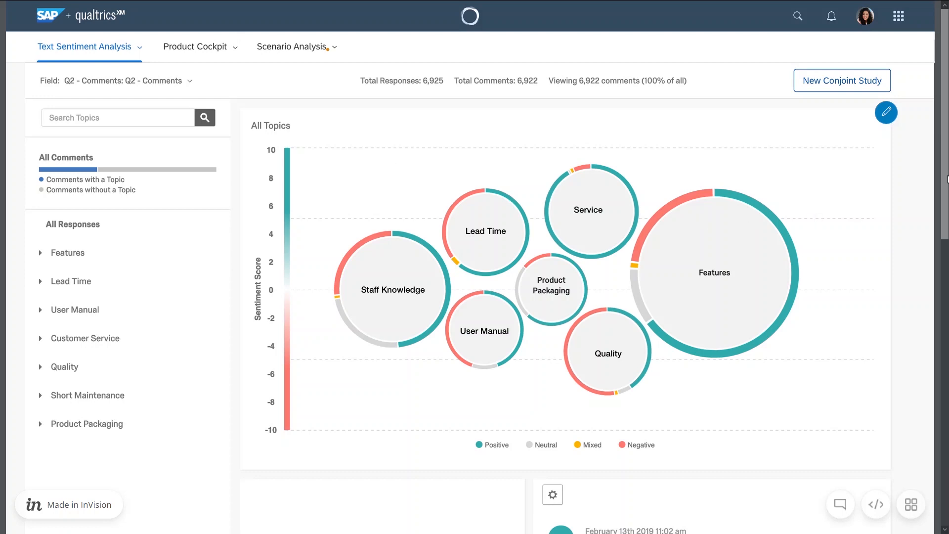
scroll(down, 3)
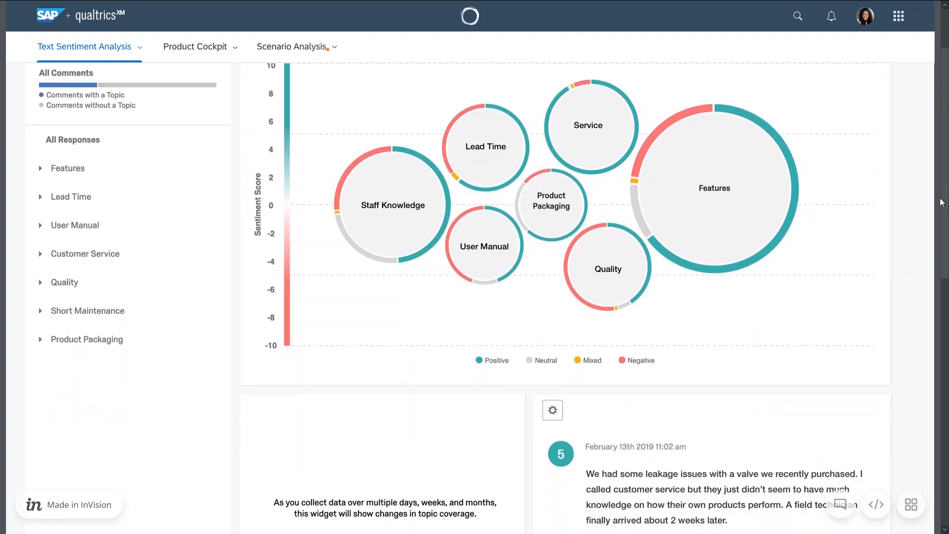
scroll(down, 3)
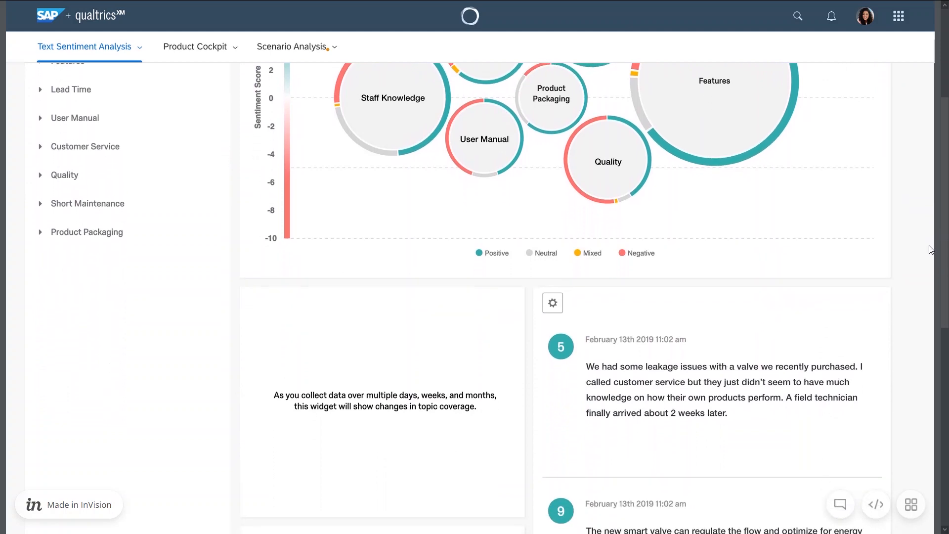
scroll(down, 3)
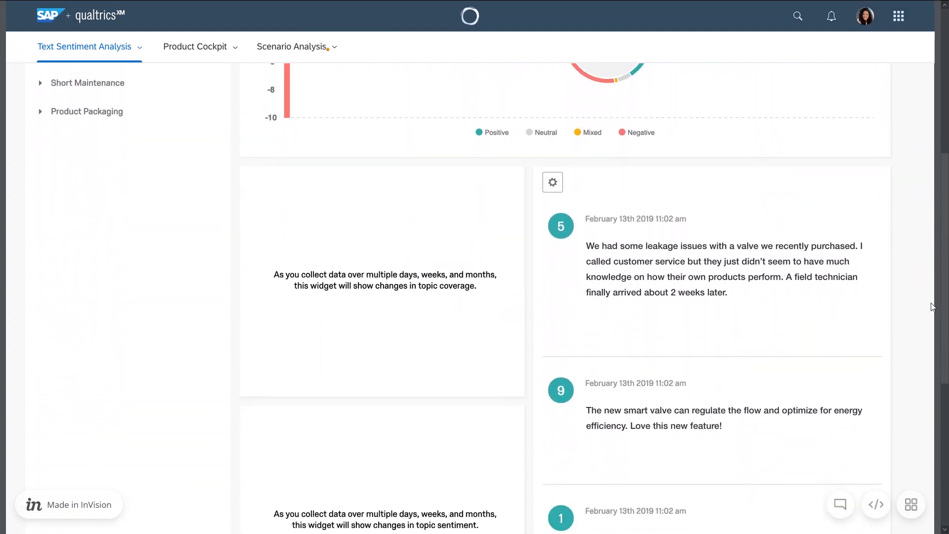
scroll(down, 3)
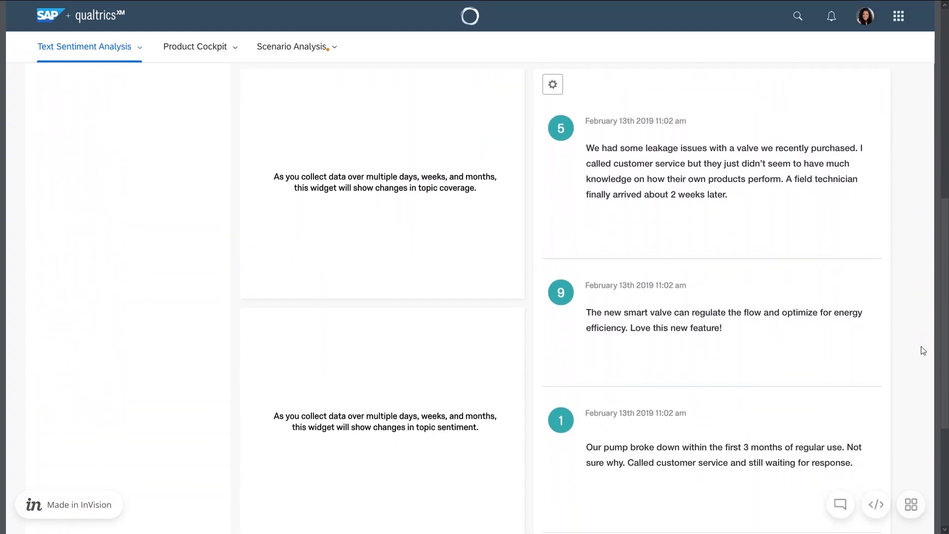
scroll(down, 3)
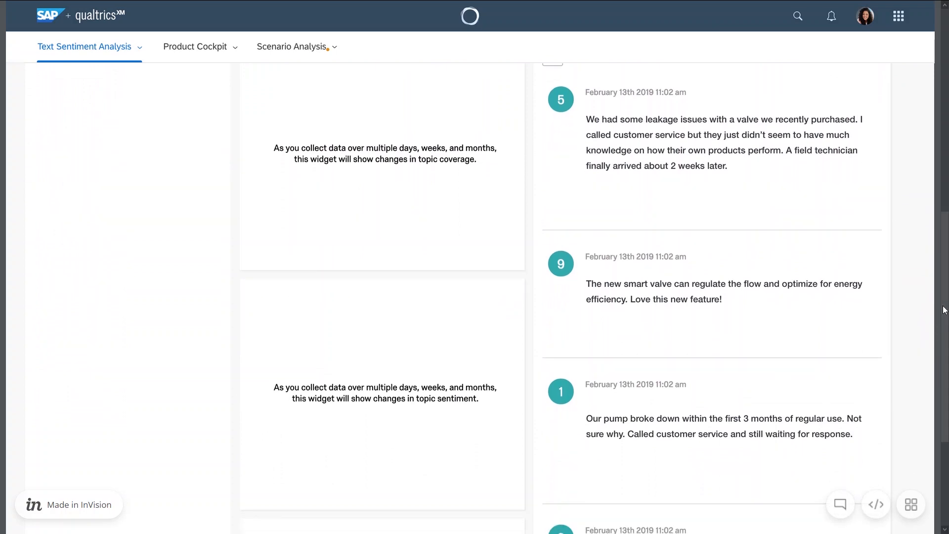
scroll(up, 3)
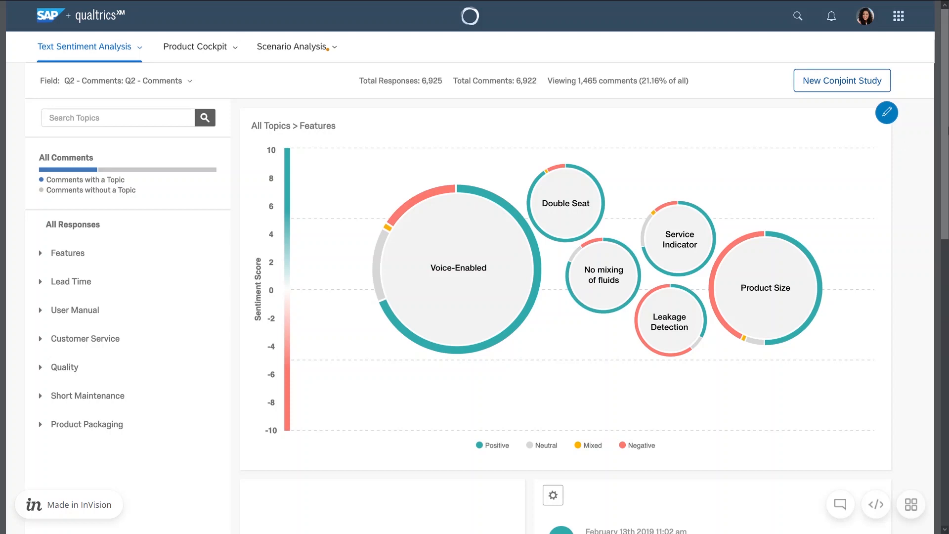
Step: Review the Features topic comments, then start a New Conjoint Study from them
scroll(down, 3)
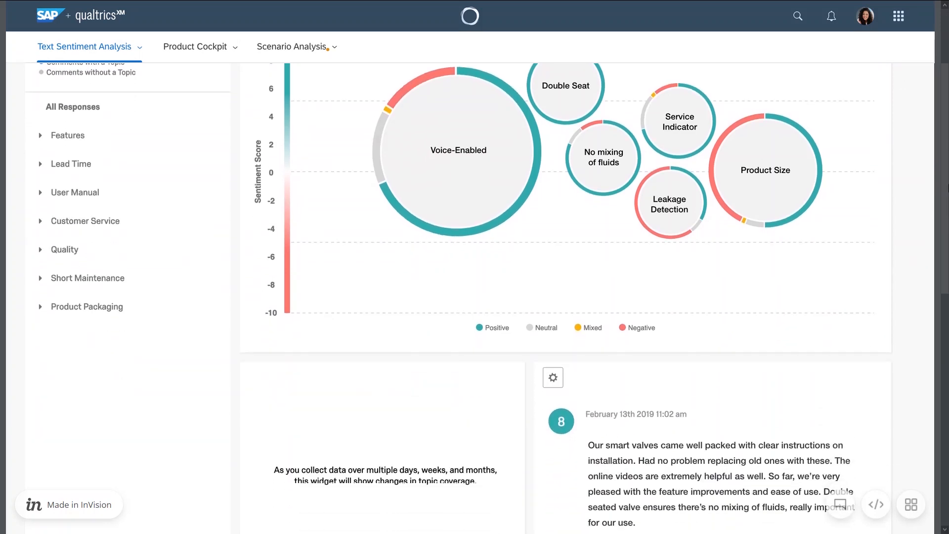
scroll(down, 3)
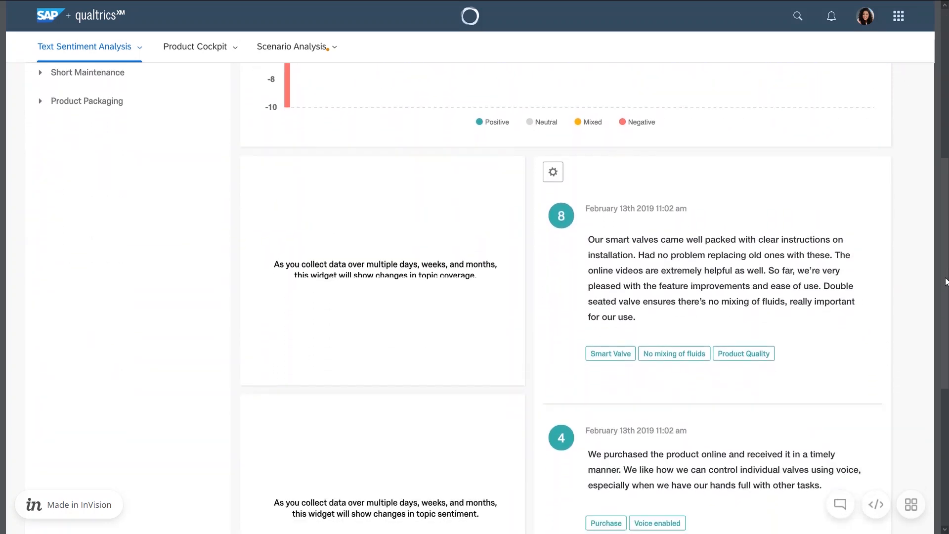
scroll(down, 3)
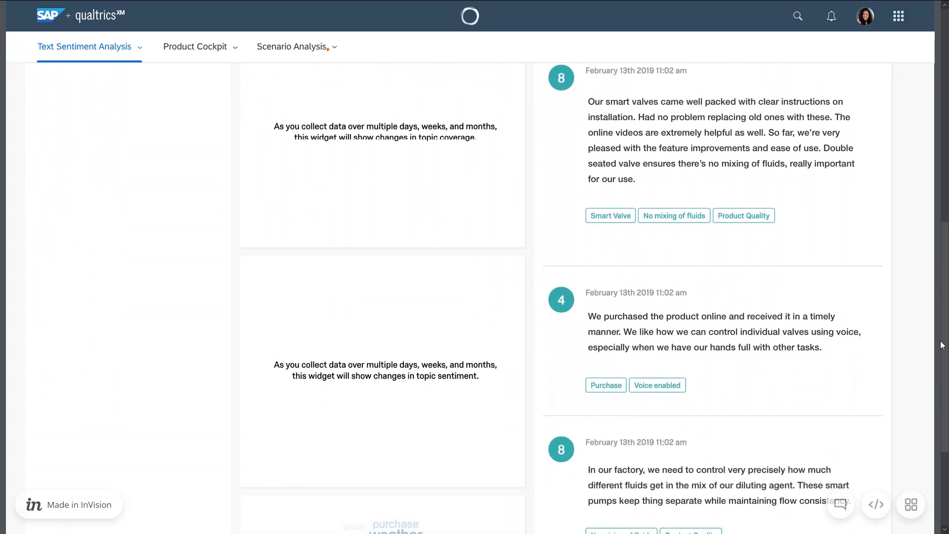
scroll(down, 3)
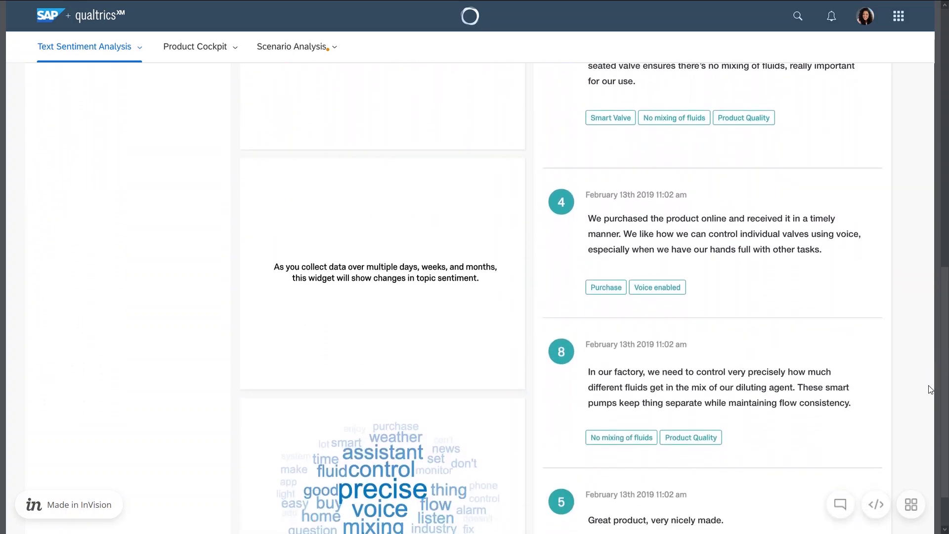
scroll(down, 3)
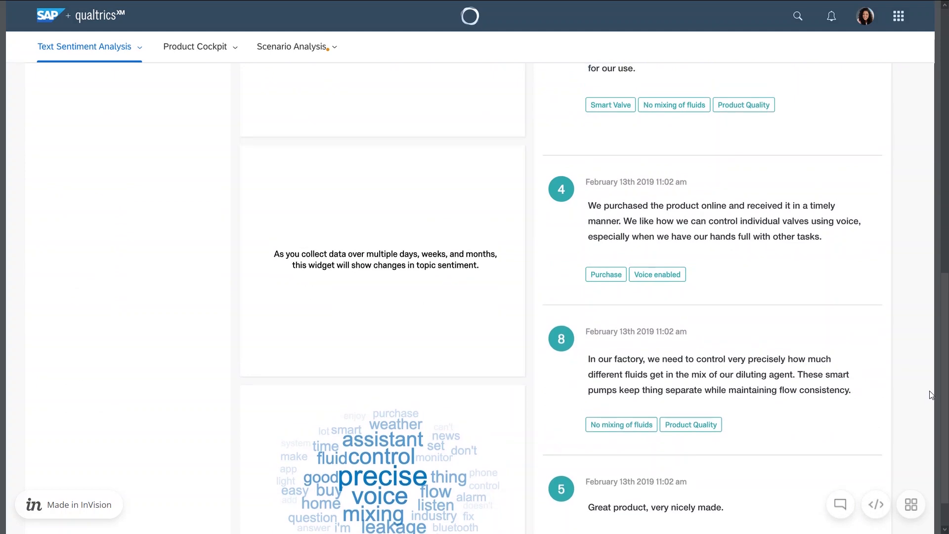
scroll(up, 3)
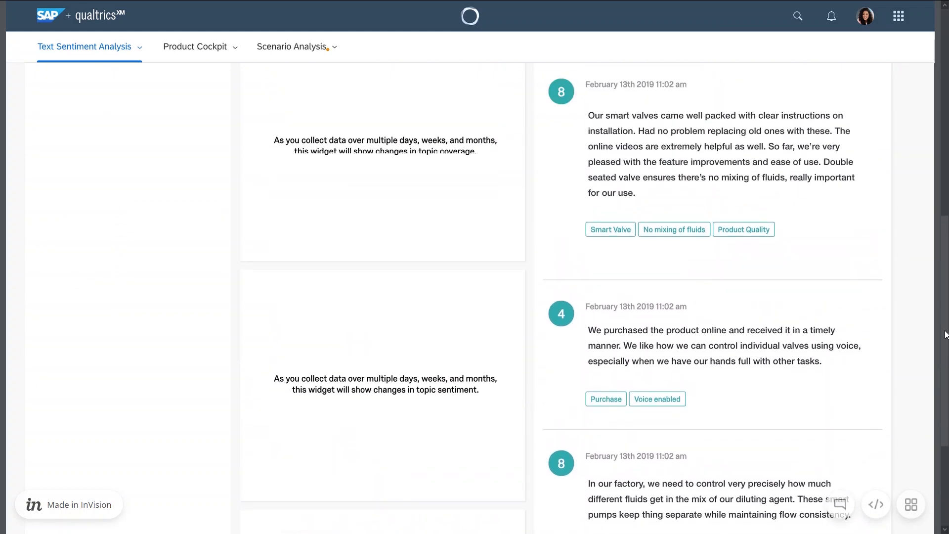
scroll(up, 3)
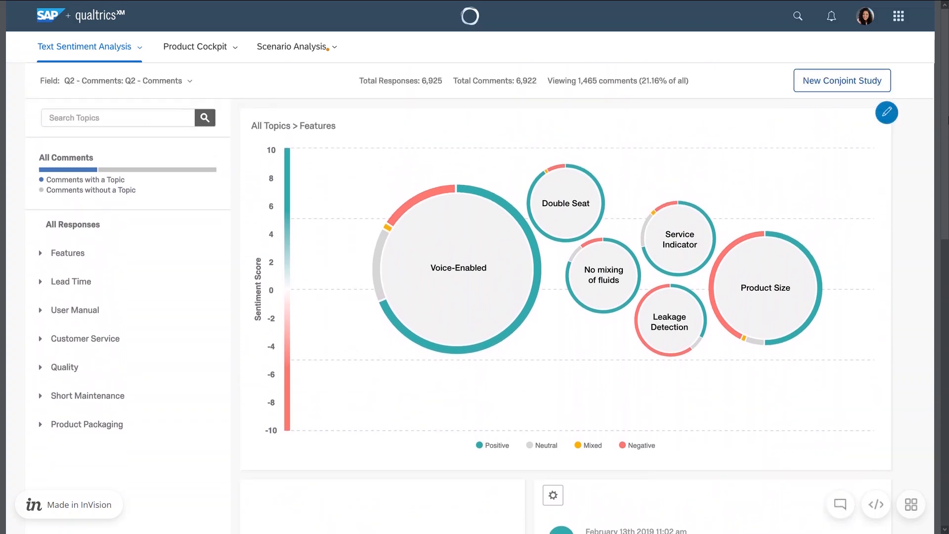
click(842, 80)
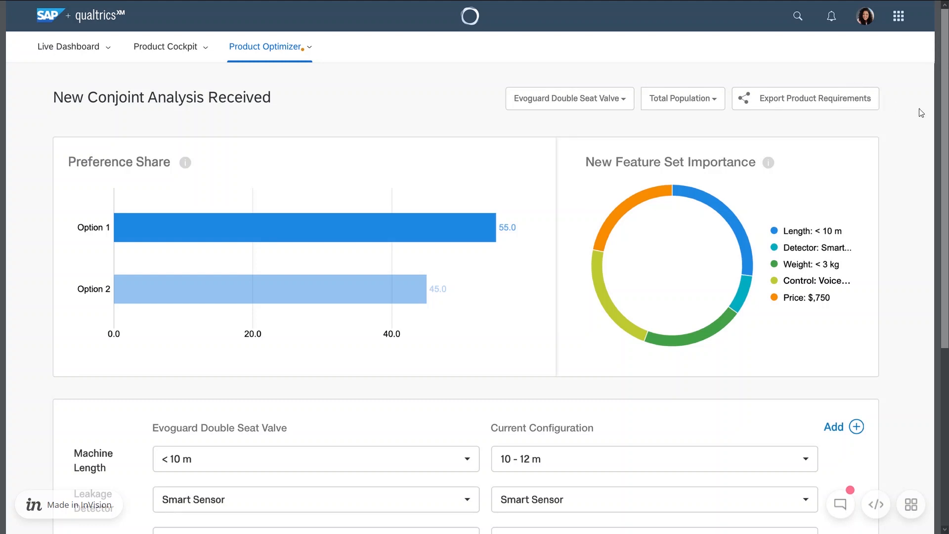
Step: Review the Evoguard Double Seat Valve conjoint results and export them as product requirements
scroll(down, 3)
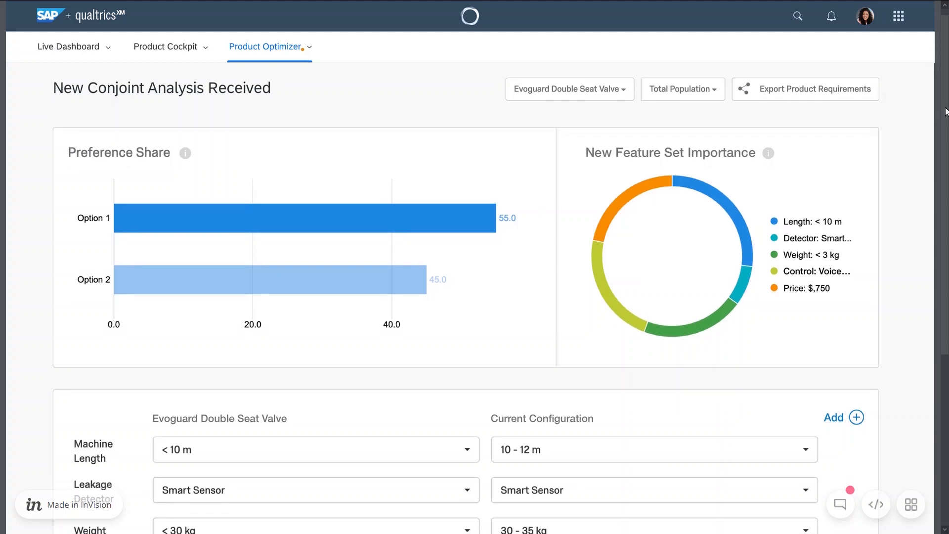
scroll(down, 3)
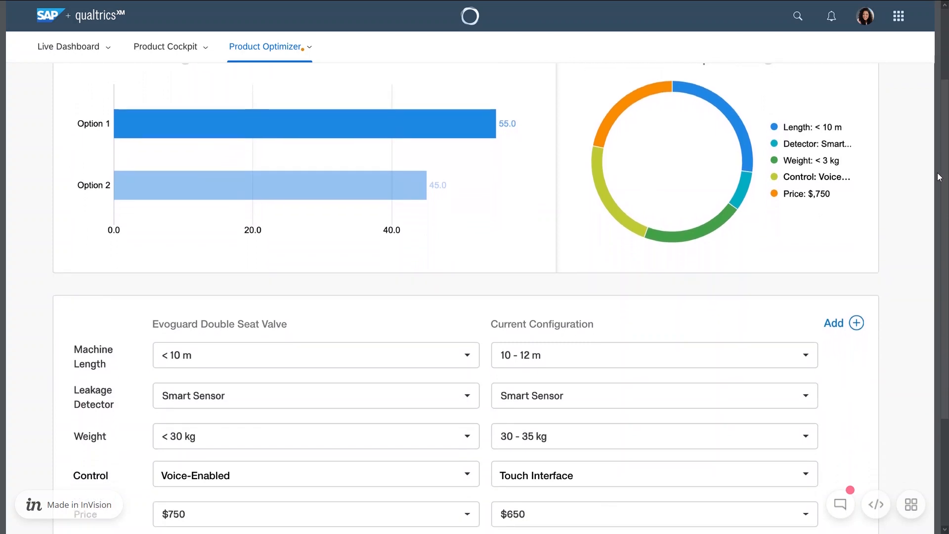
scroll(down, 3)
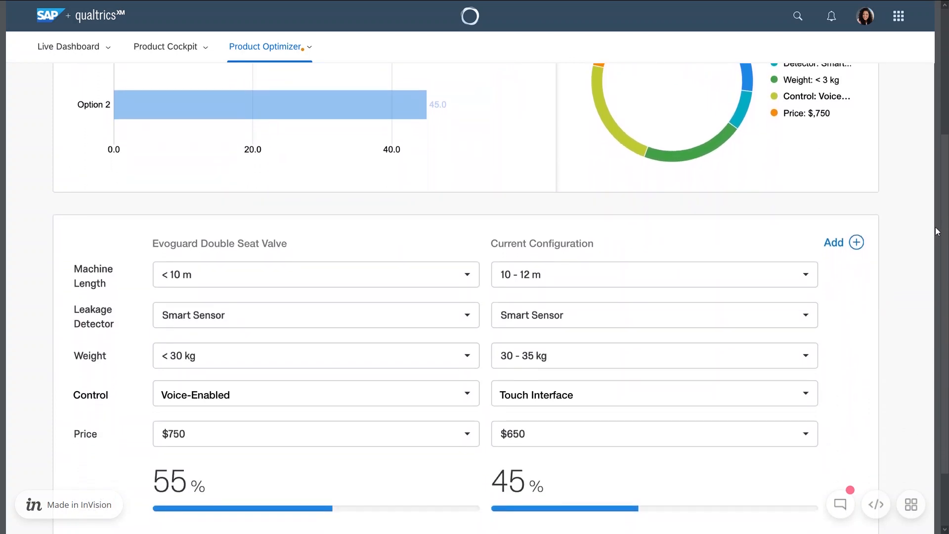
scroll(down, 3)
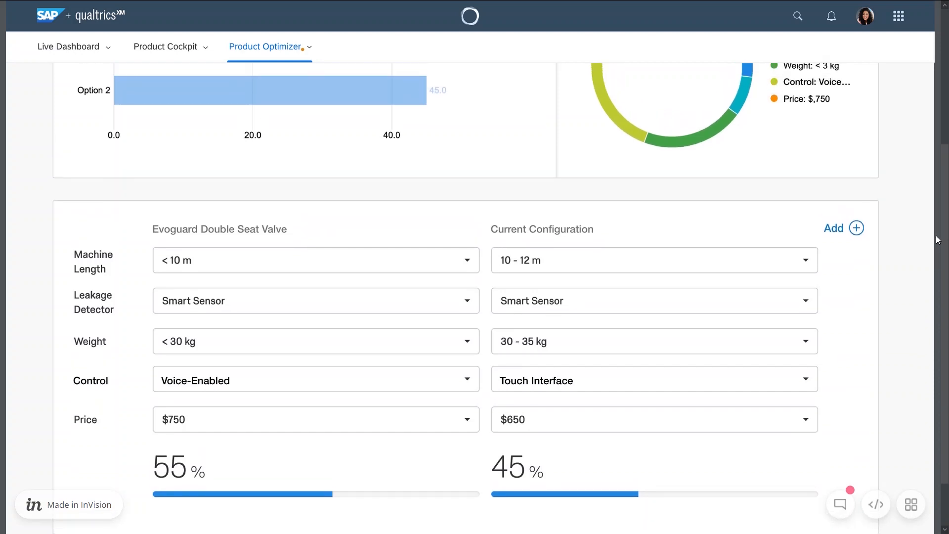
scroll(up, 3)
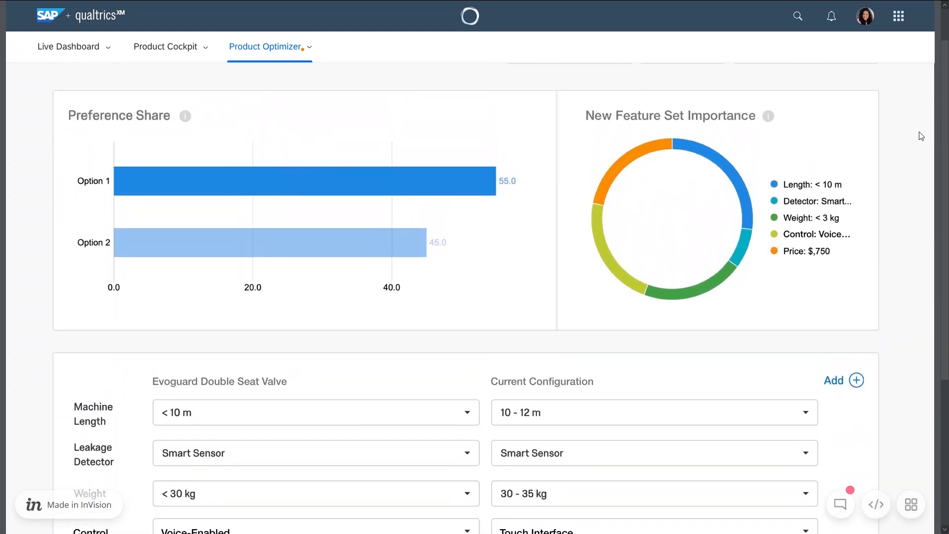
scroll(up, 3)
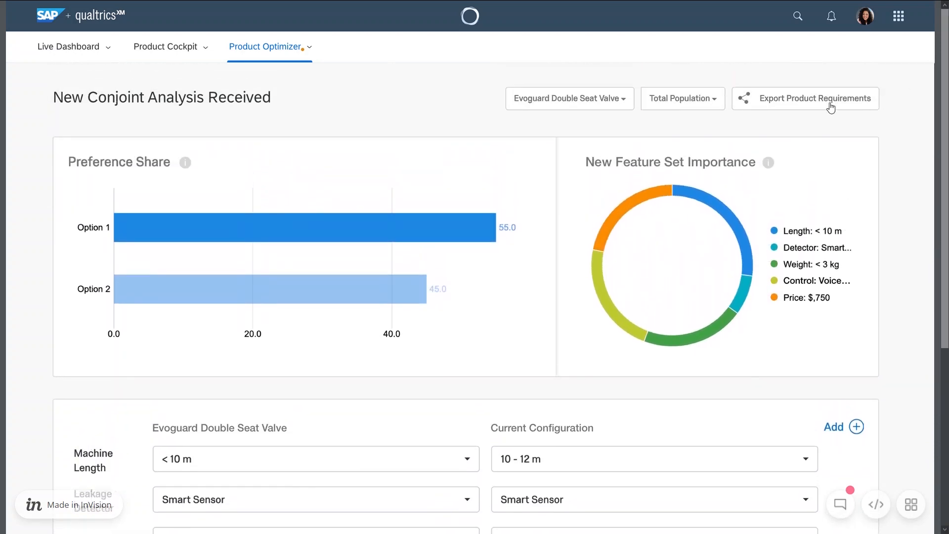
click(814, 98)
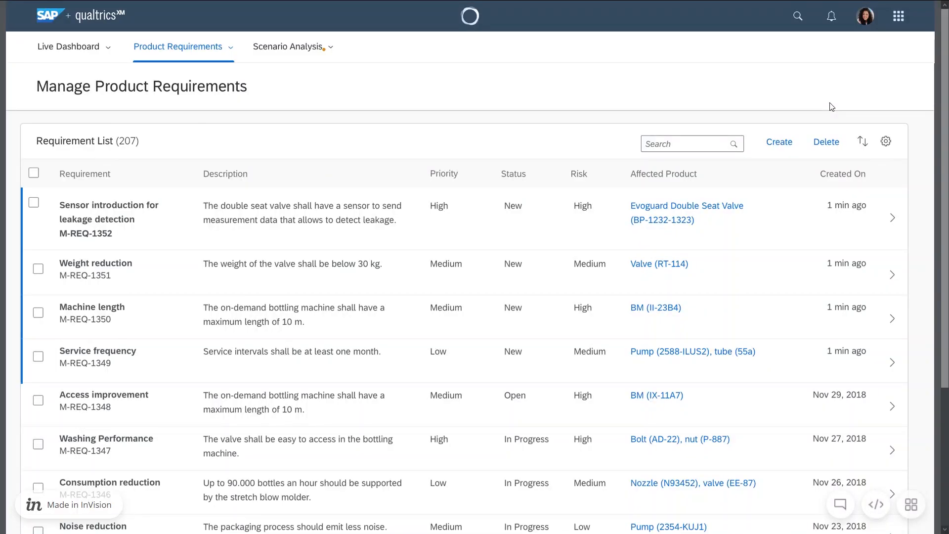
mouse_move(942, 120)
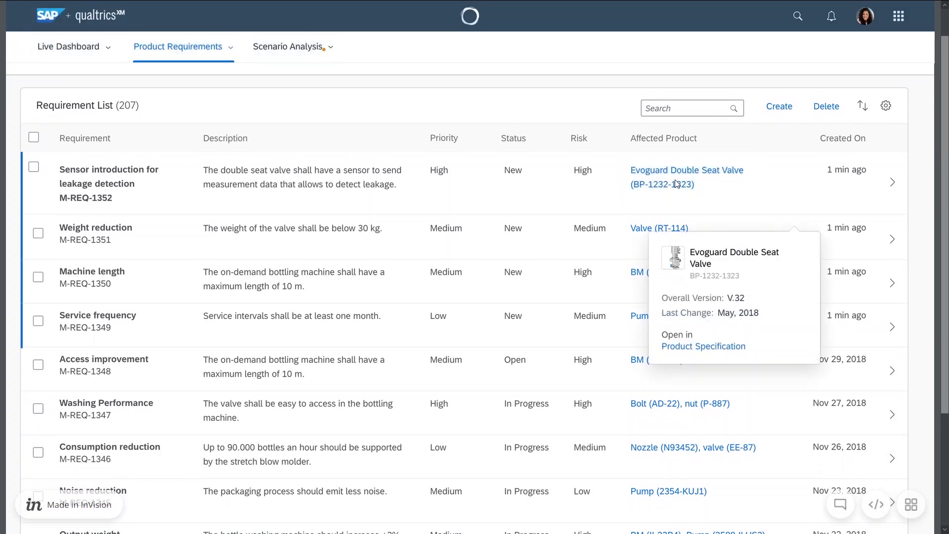
mouse_move(690, 350)
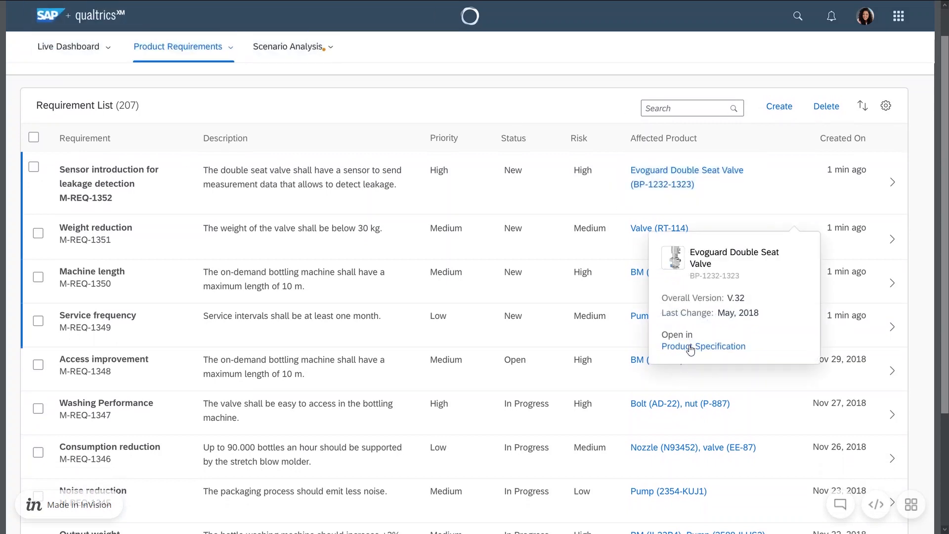
Step: Open the Evoguard Double Seat Valve product specification from the leakage-sensor requirement
click(703, 346)
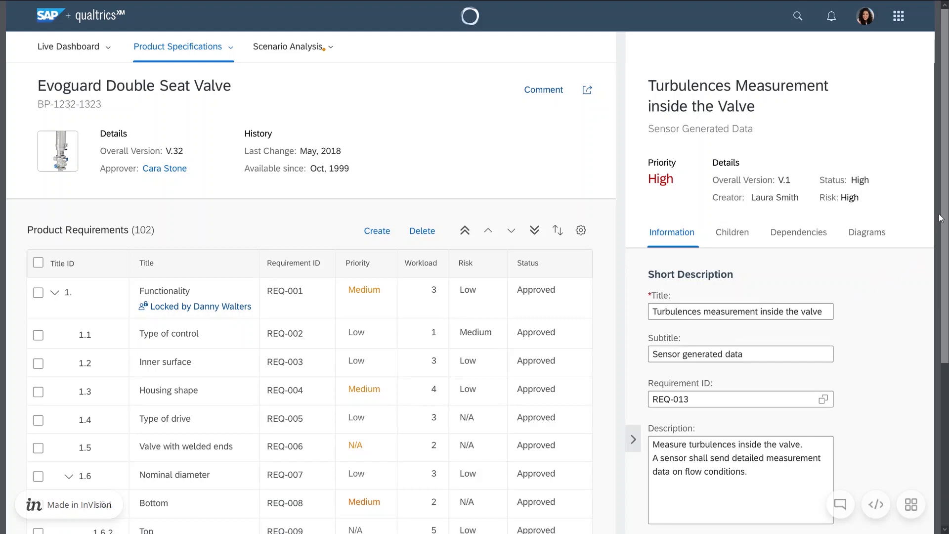
Step: Save the 'Turbulences measurement inside the valve' requirement REQ-013
scroll(down, 3)
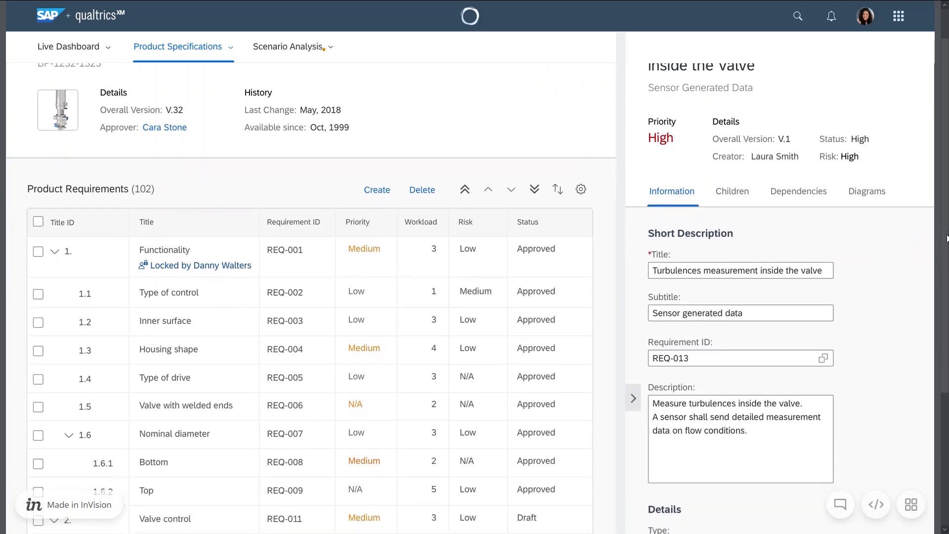
scroll(down, 3)
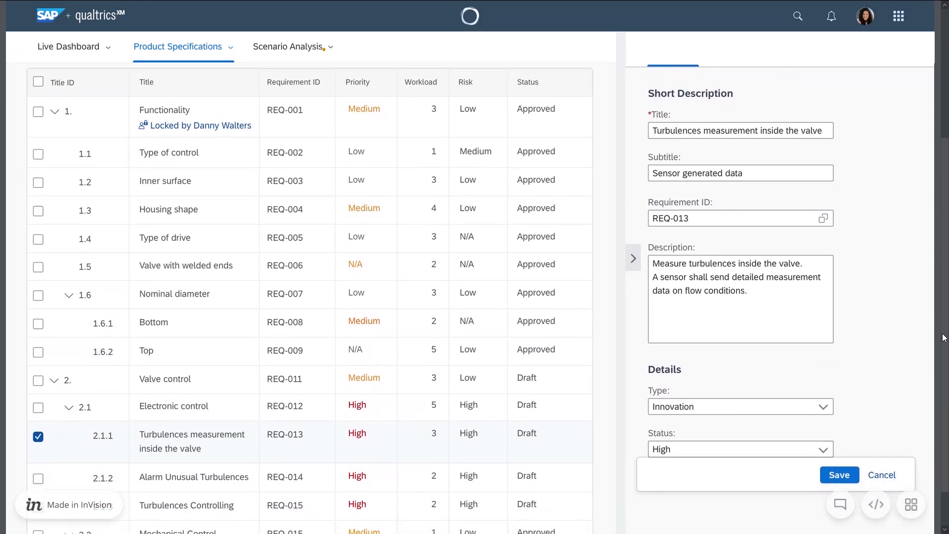
scroll(down, 3)
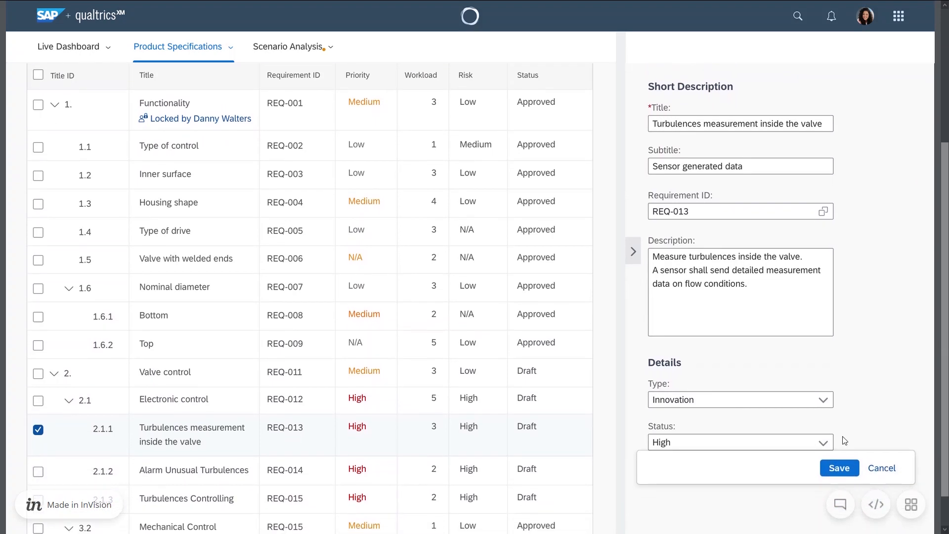
click(287, 46)
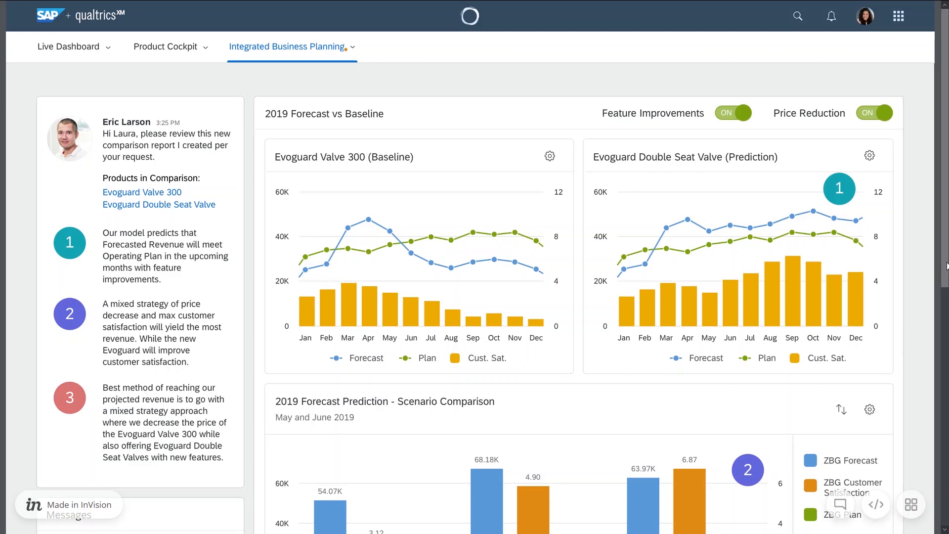
Step: Review the 2019 forecast and revenue charts, then return to the Product Cockpit
scroll(down, 3)
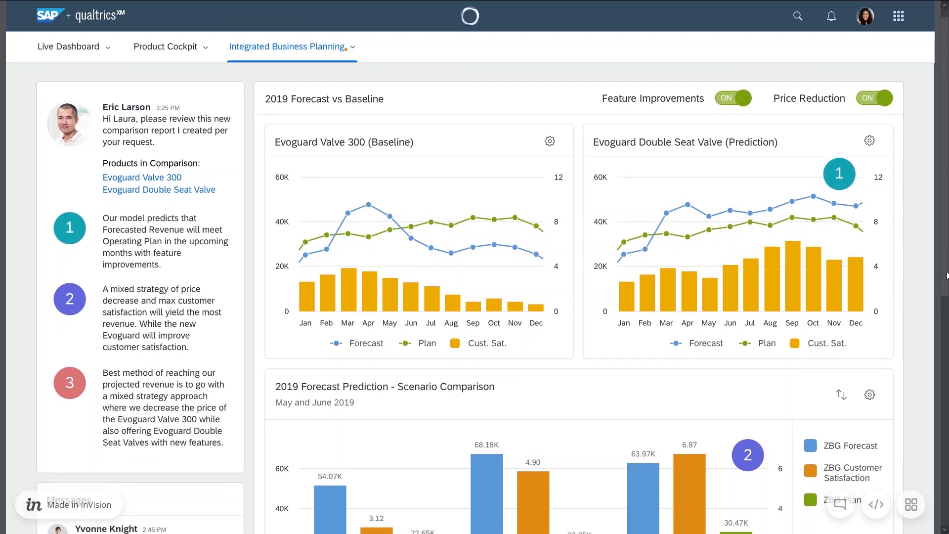
scroll(down, 3)
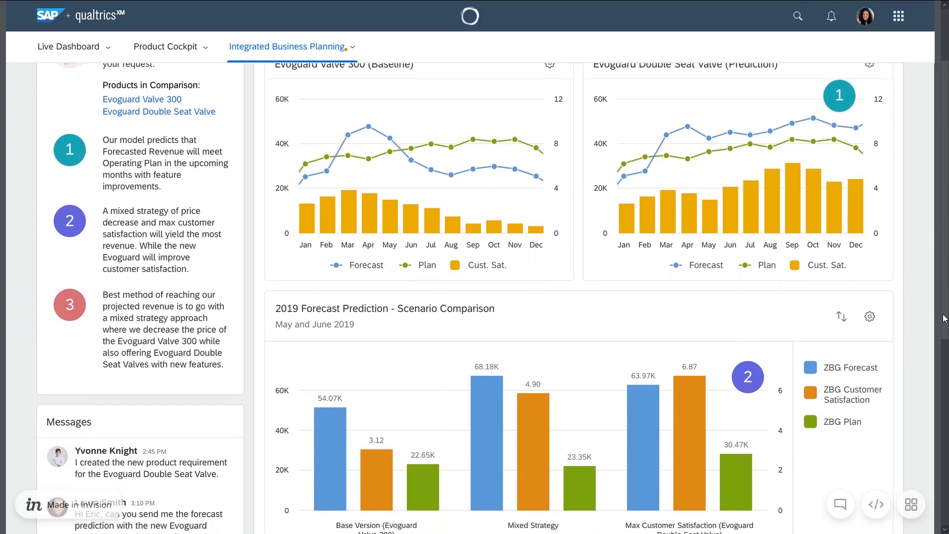
scroll(down, 3)
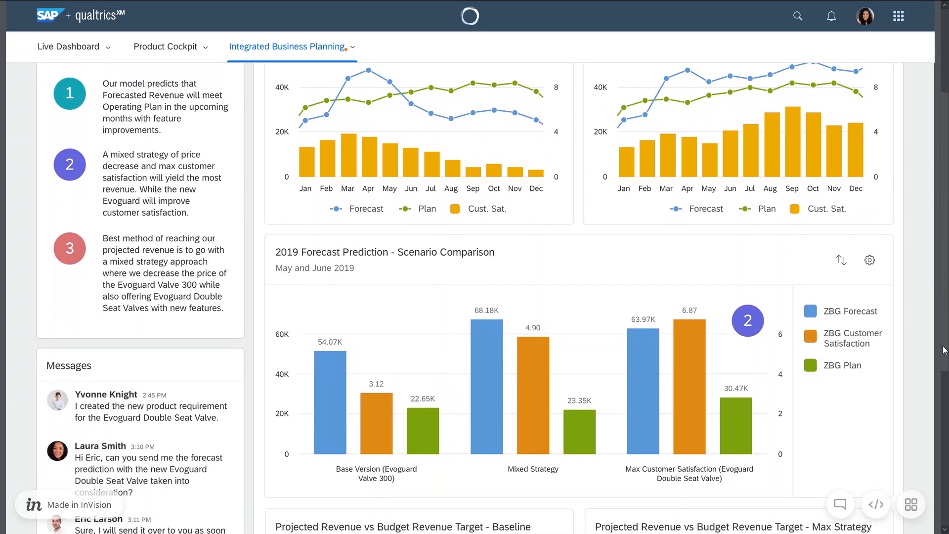
scroll(down, 3)
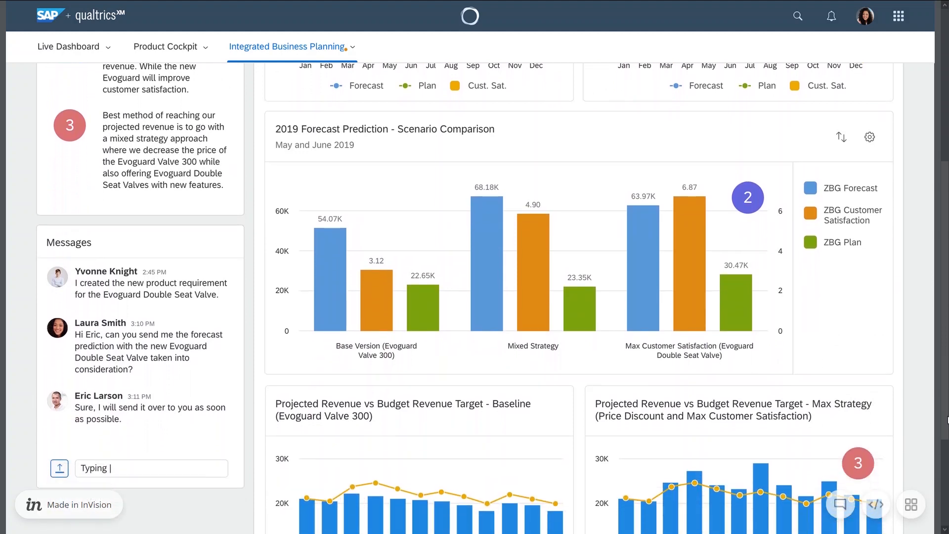
scroll(down, 3)
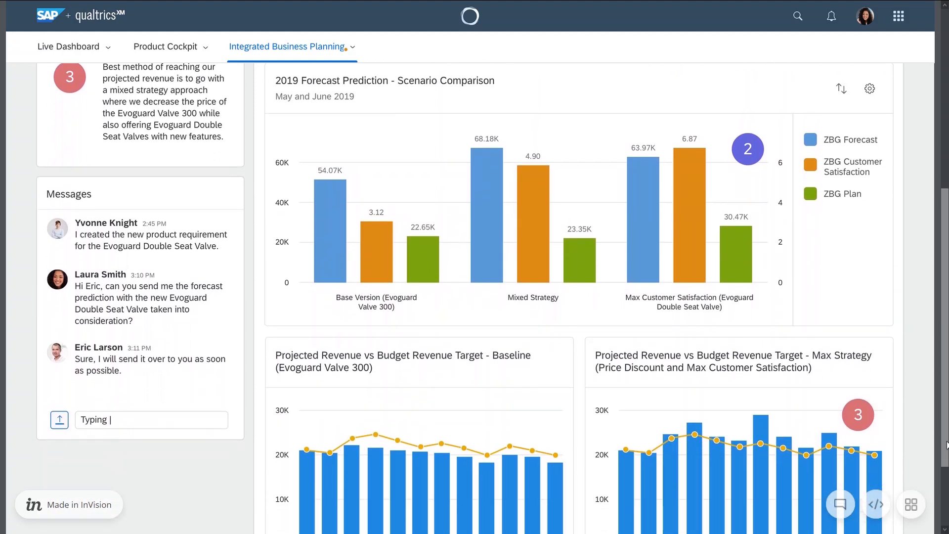
scroll(down, 3)
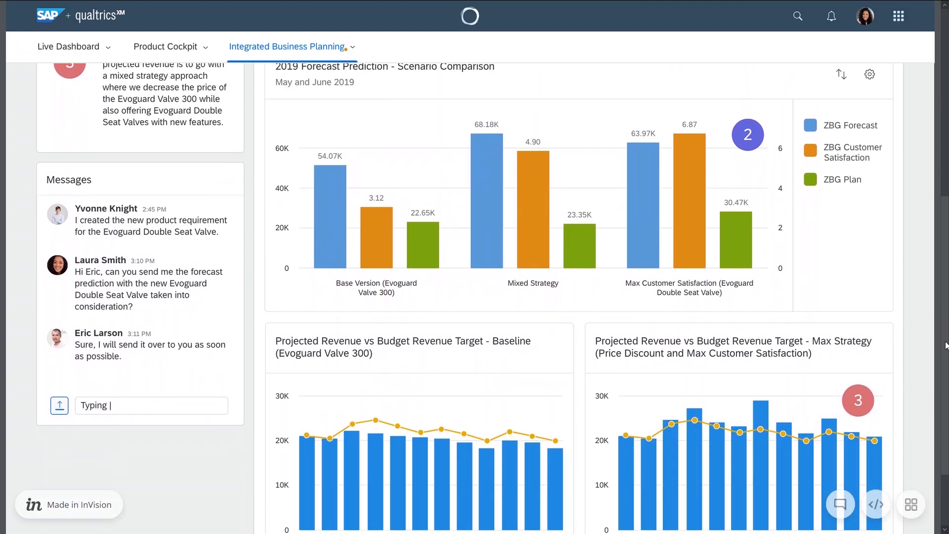
scroll(down, 3)
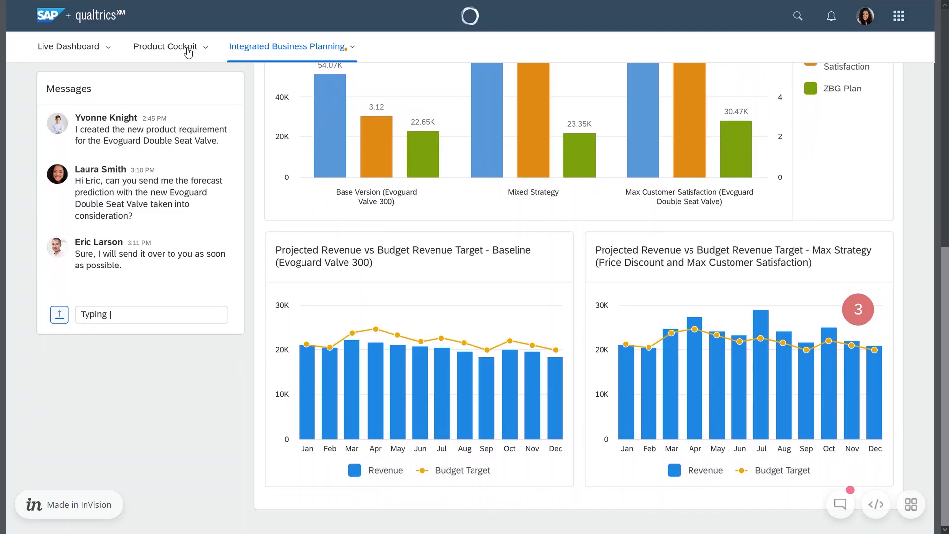
click(165, 46)
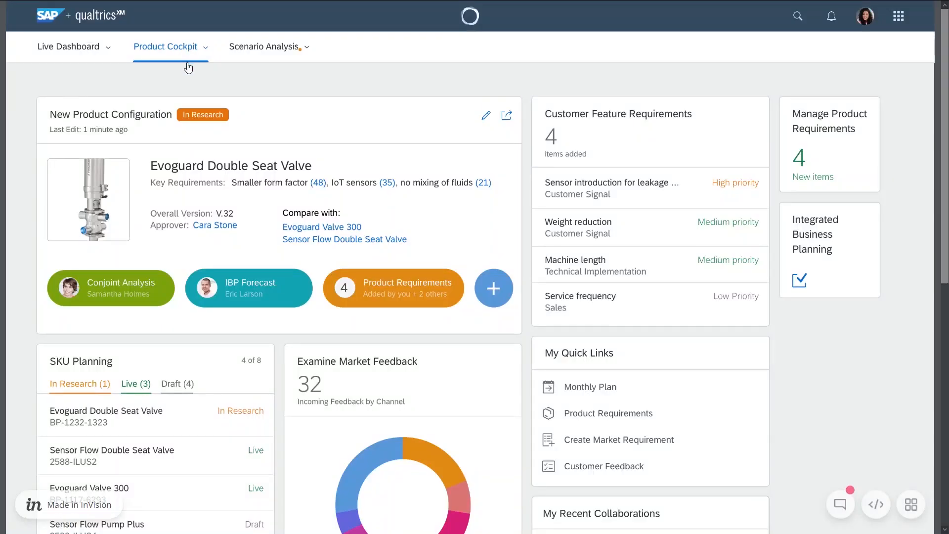
mouse_move(252, 99)
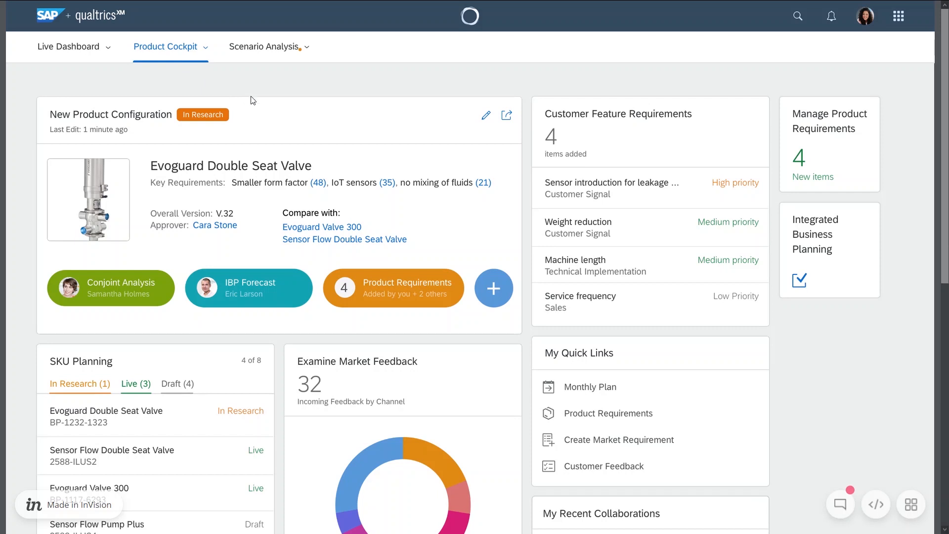
mouse_move(940, 145)
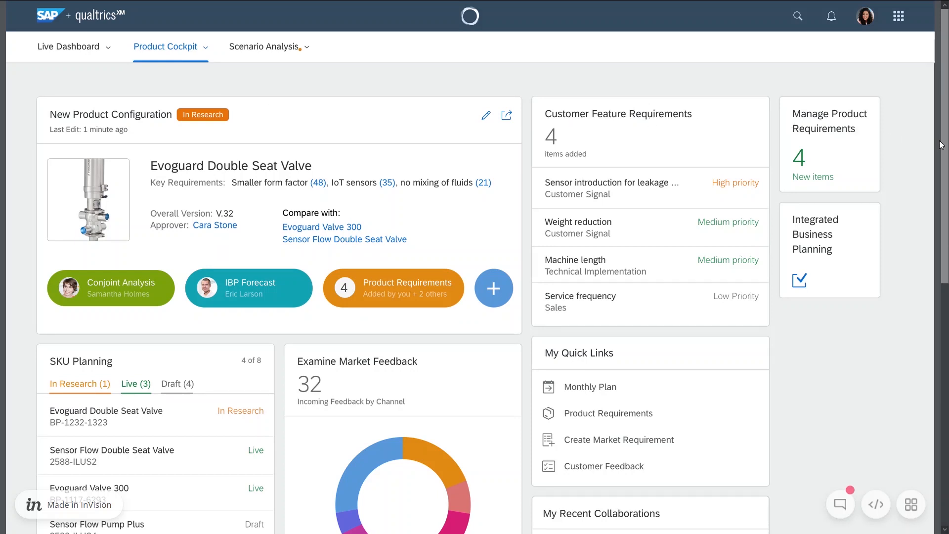
scroll(down, 3)
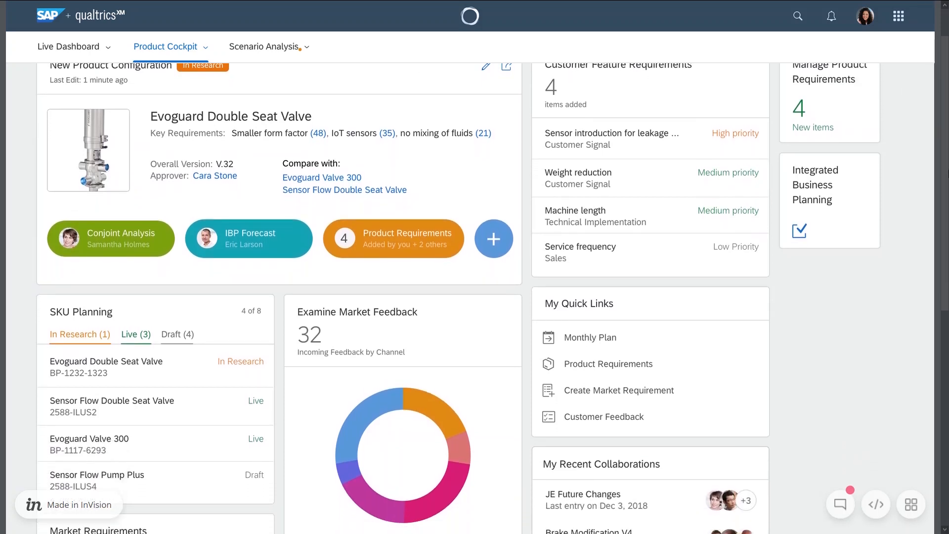
scroll(down, 3)
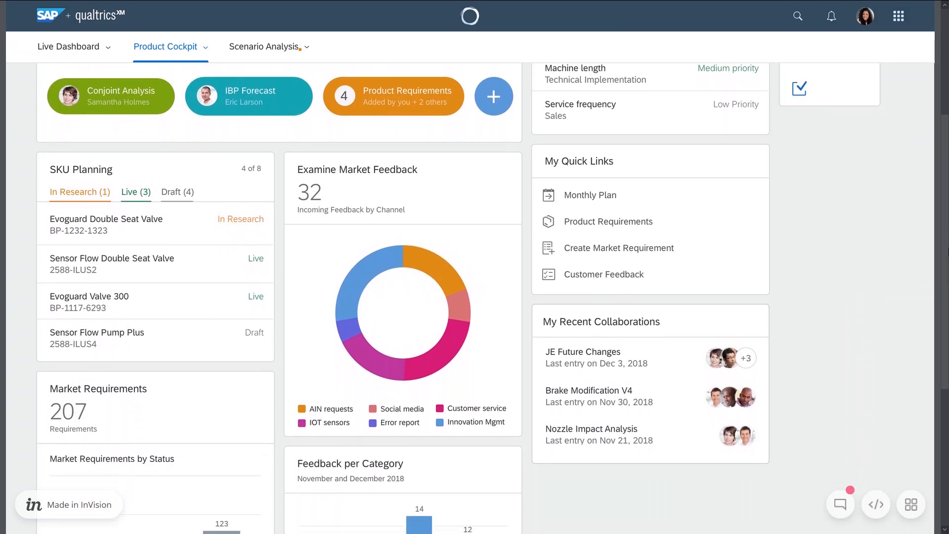
scroll(down, 3)
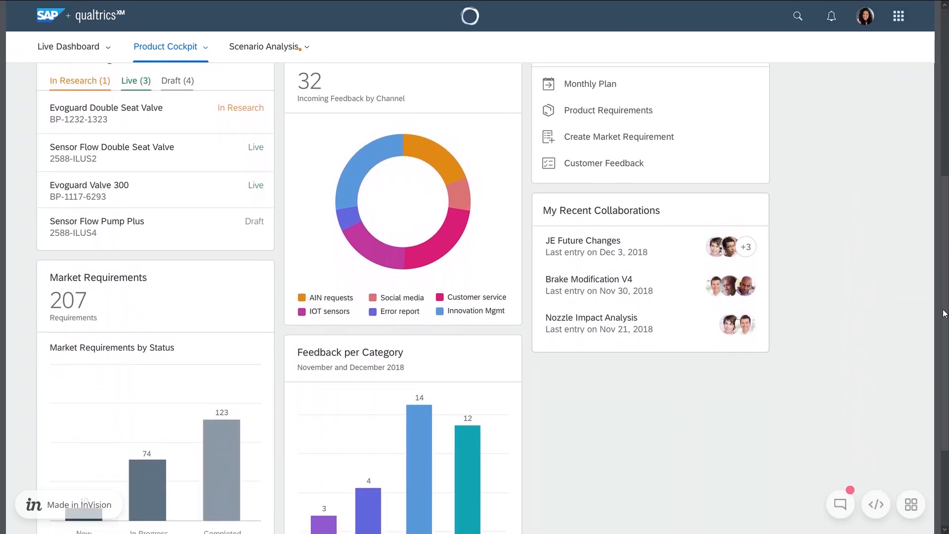
scroll(down, 3)
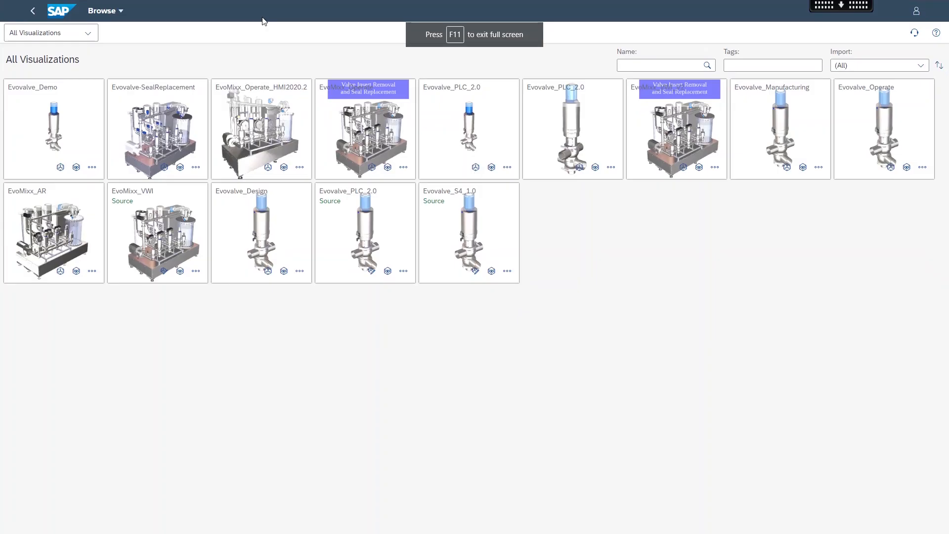
Step: Open Evovalve_Demo in the analytic viewer from its tile actions
click(91, 168)
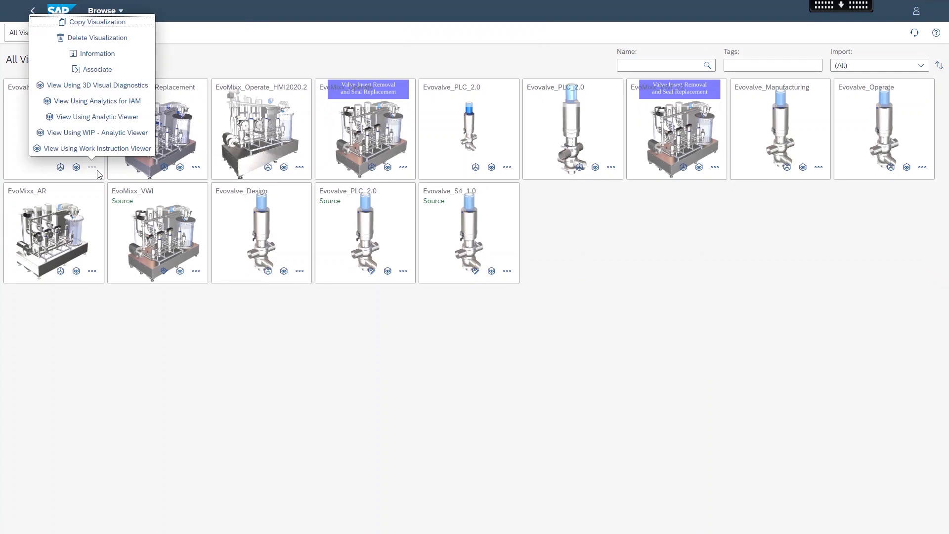
mouse_move(96, 85)
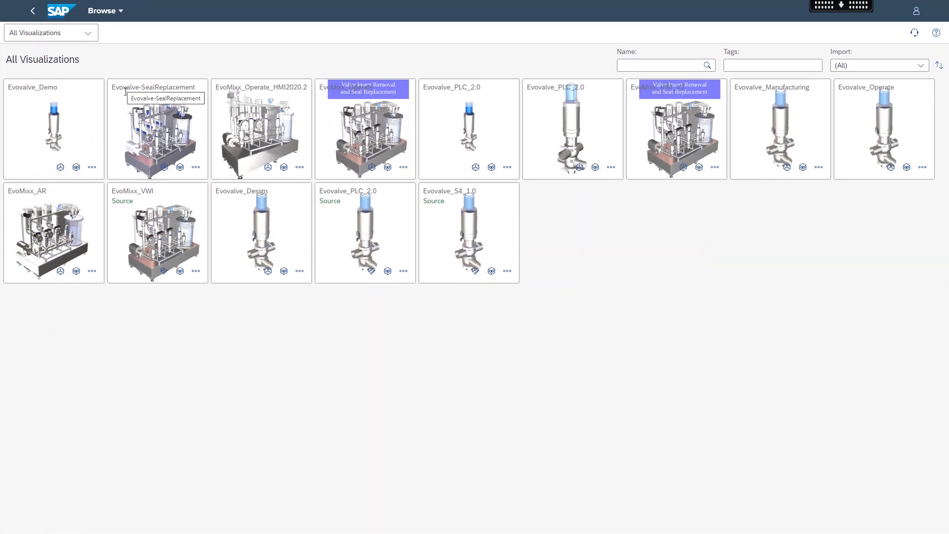
double_click(53, 128)
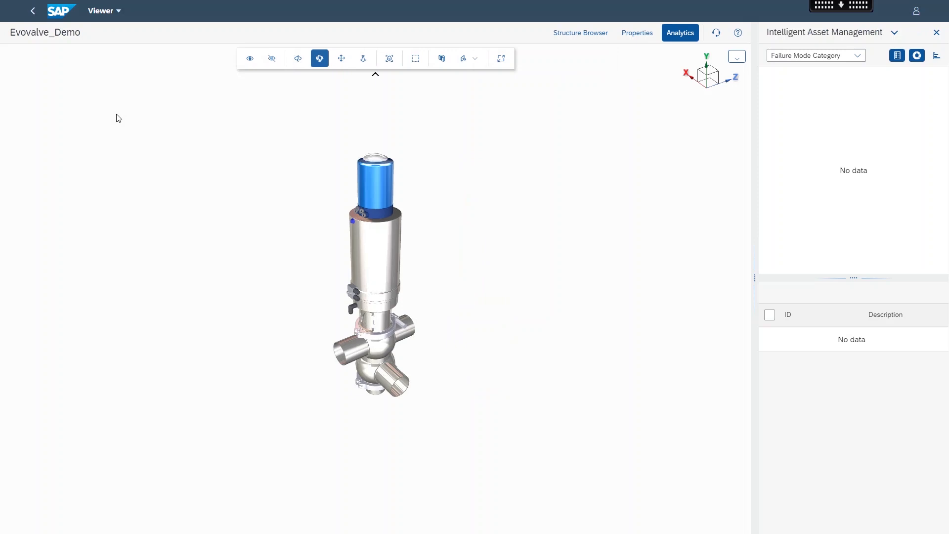
mouse_move(551, 150)
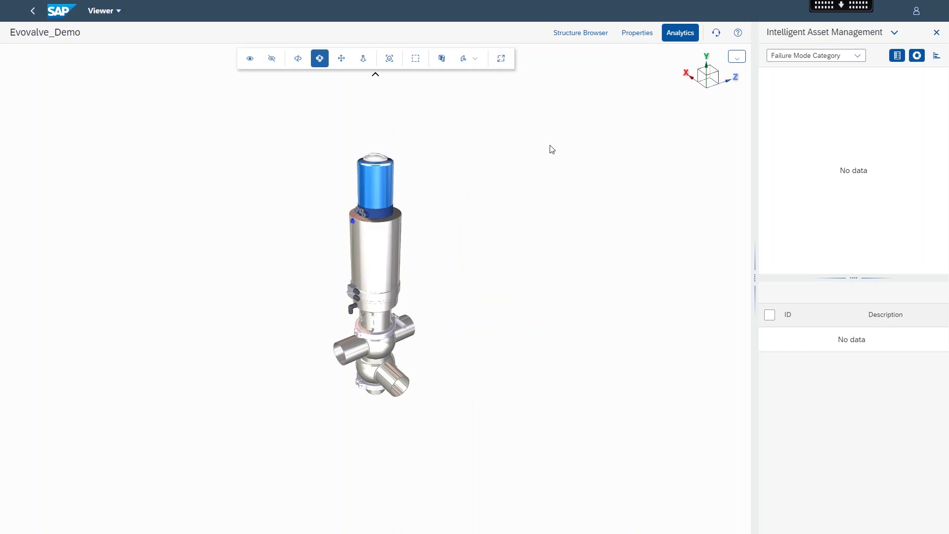
Step: Switch the analytics data source to S/4HANA Data for the export-country chart
click(893, 32)
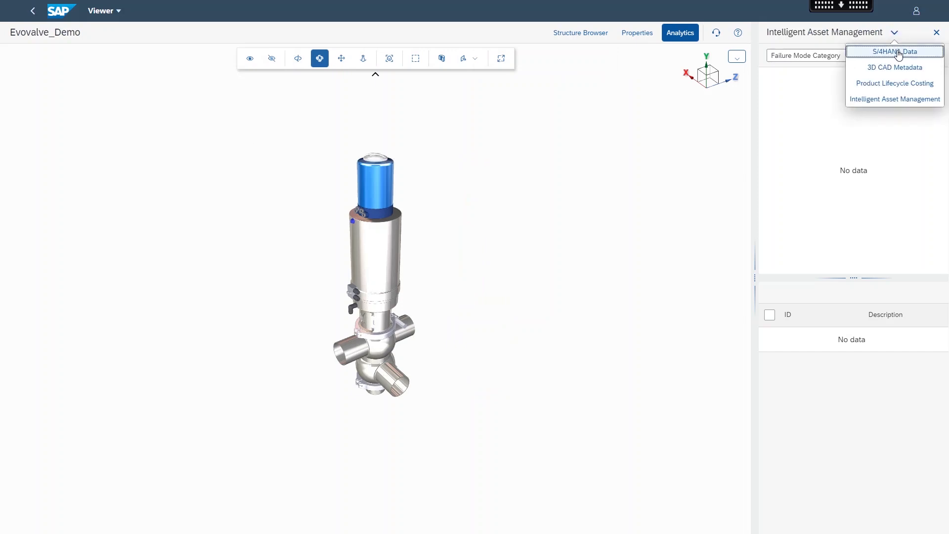
click(894, 51)
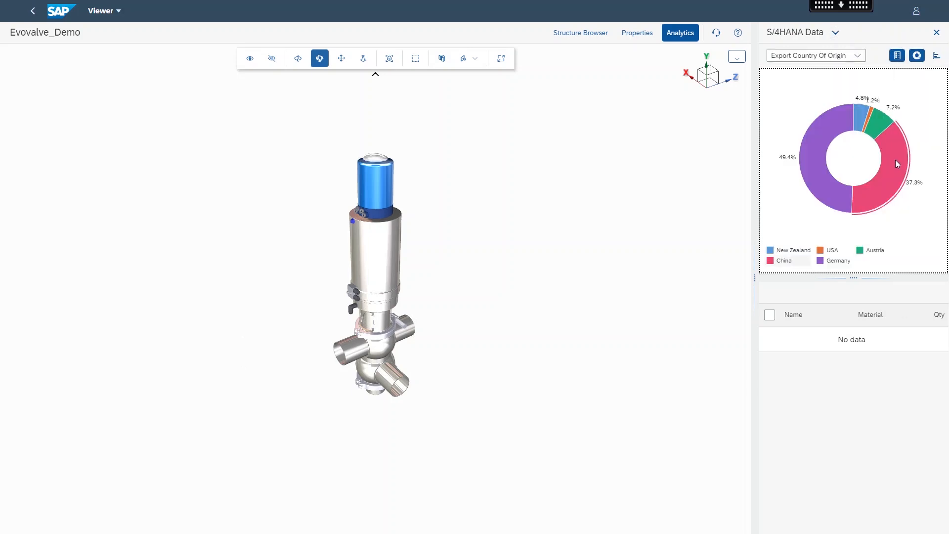
mouse_move(896, 165)
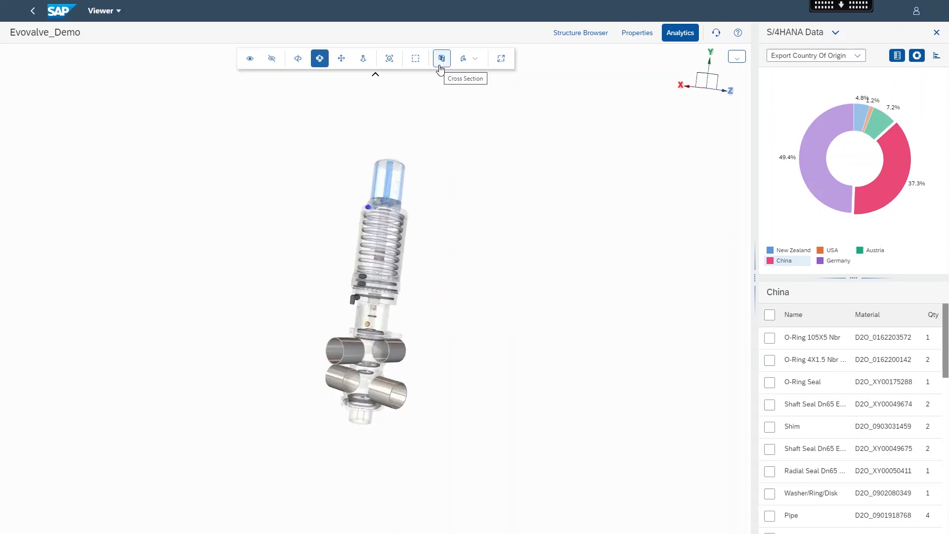
Step: Cut a cross section through the valve and show properties for O-Ring 105X5 Nbr
click(441, 58)
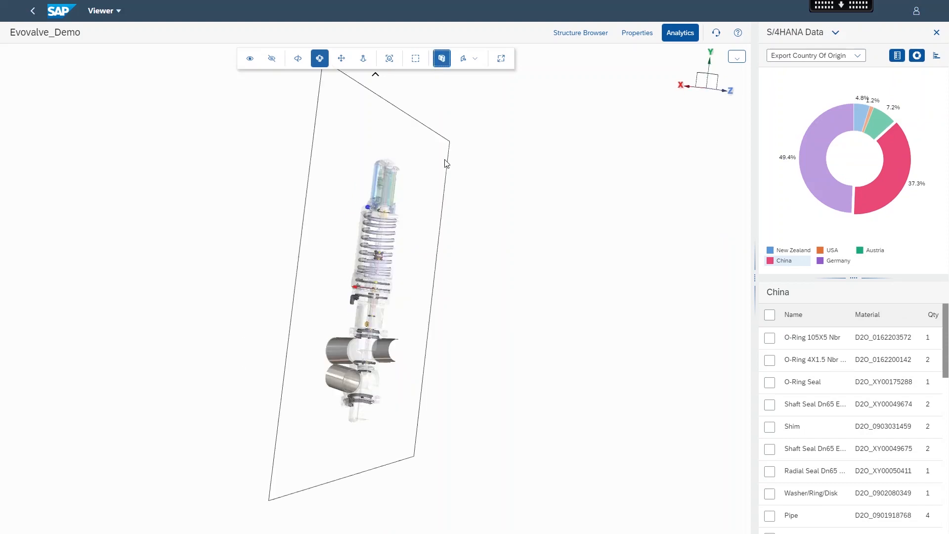
mouse_move(328, 179)
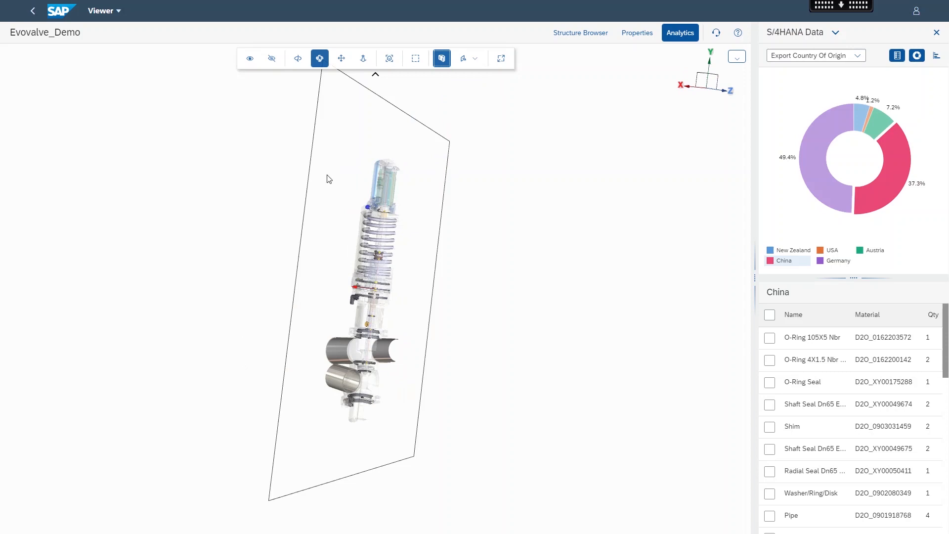
mouse_move(280, 174)
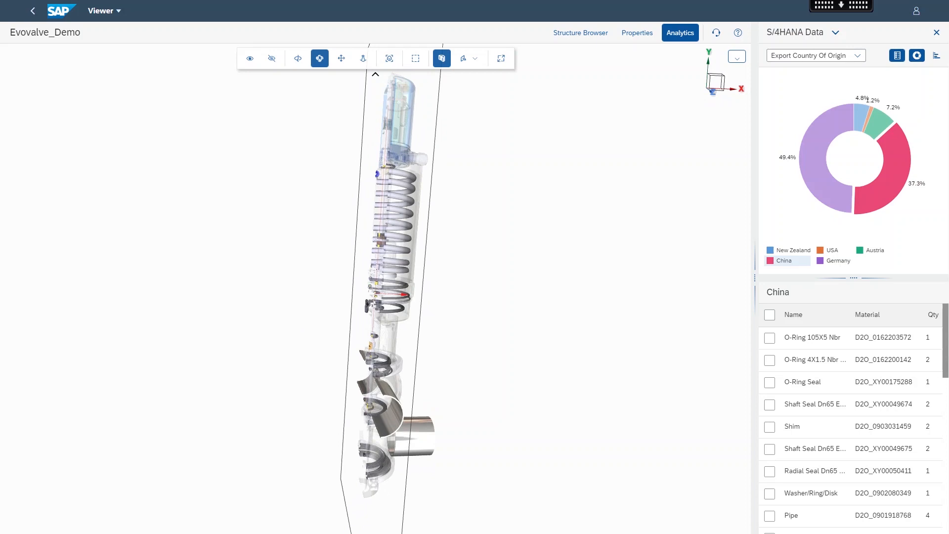
mouse_move(176, 486)
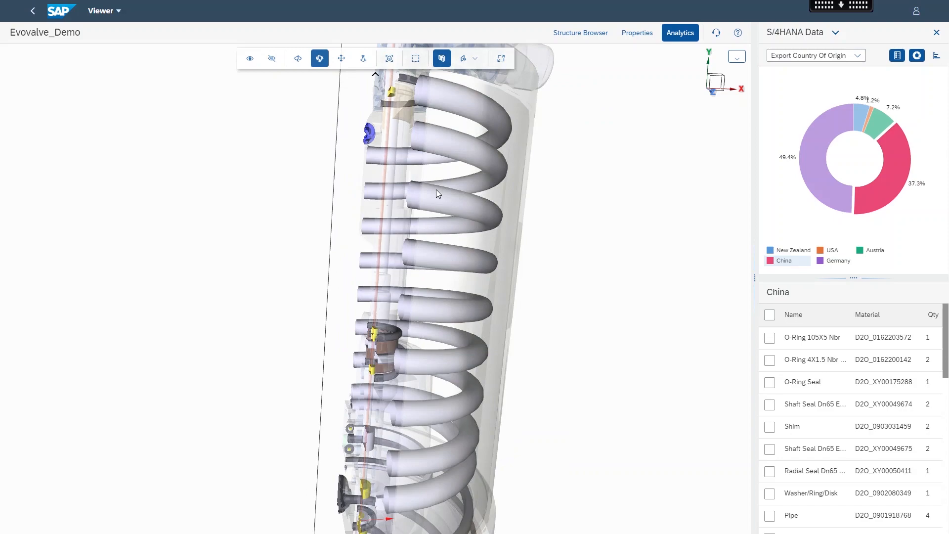
click(636, 32)
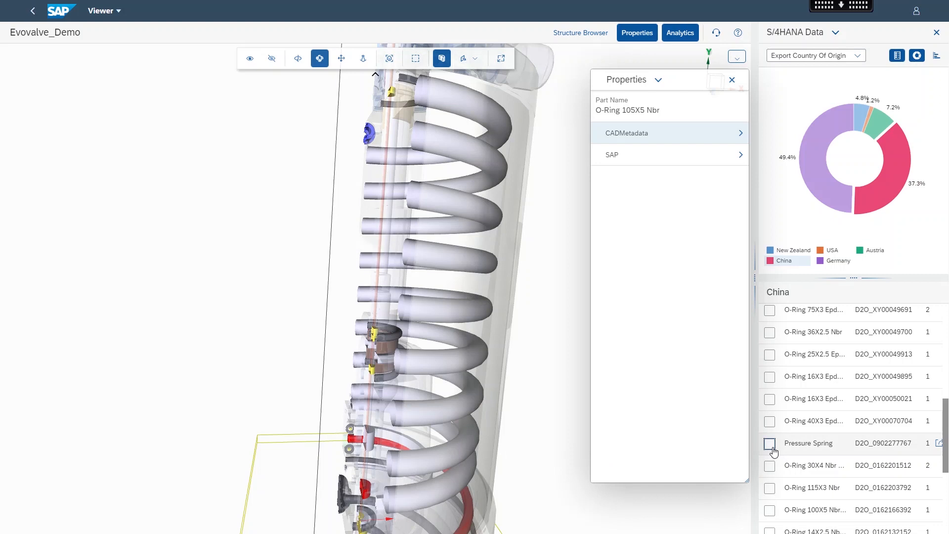
click(769, 443)
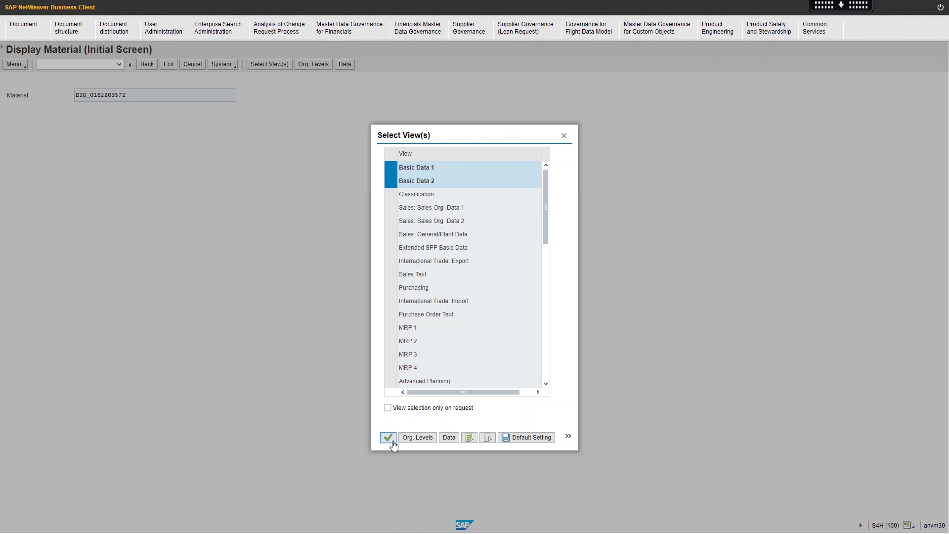
click(388, 436)
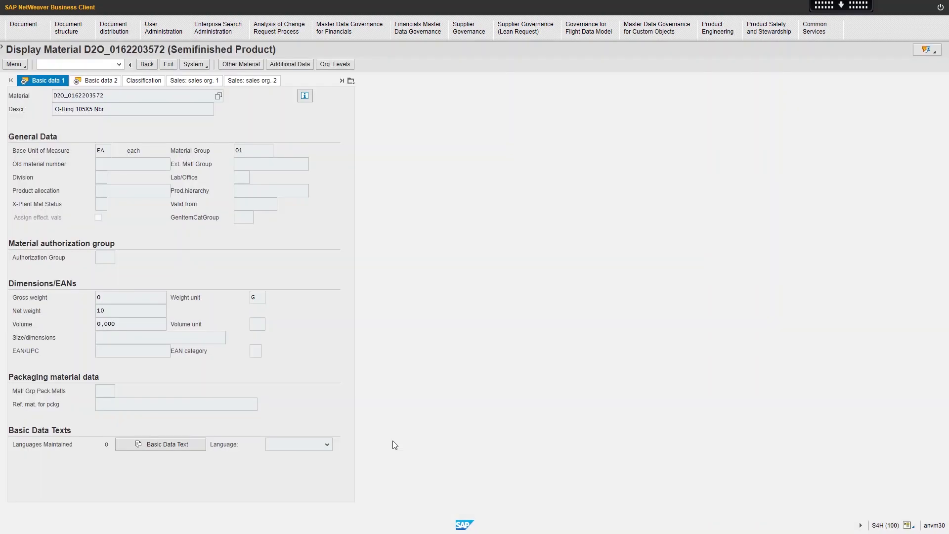
mouse_move(355, 378)
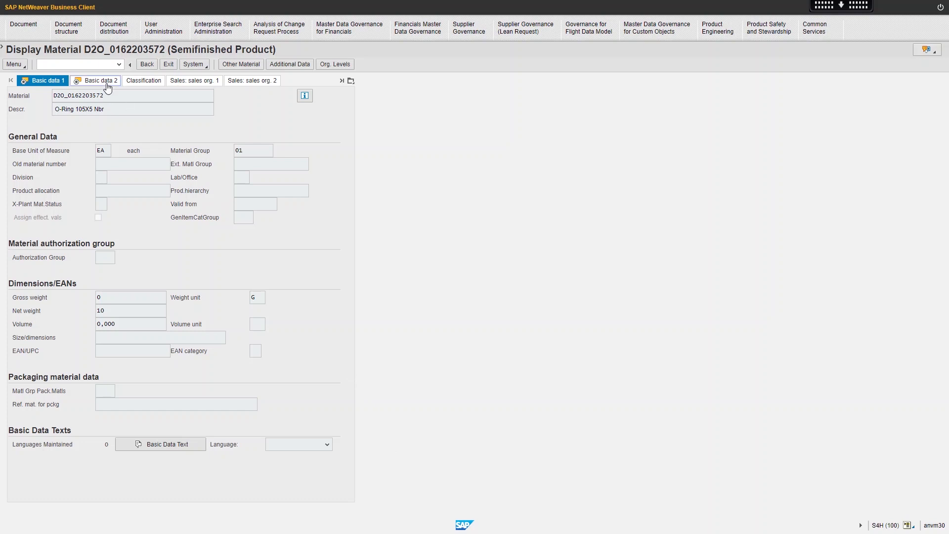
click(99, 80)
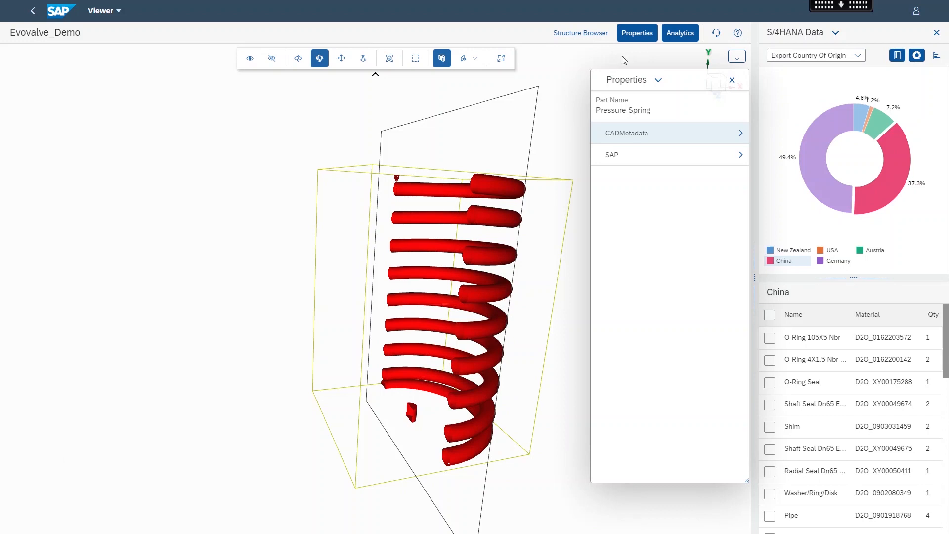
Step: Expand Valve Assembly in the Structure Browser and show all valve parts around the spring
click(579, 31)
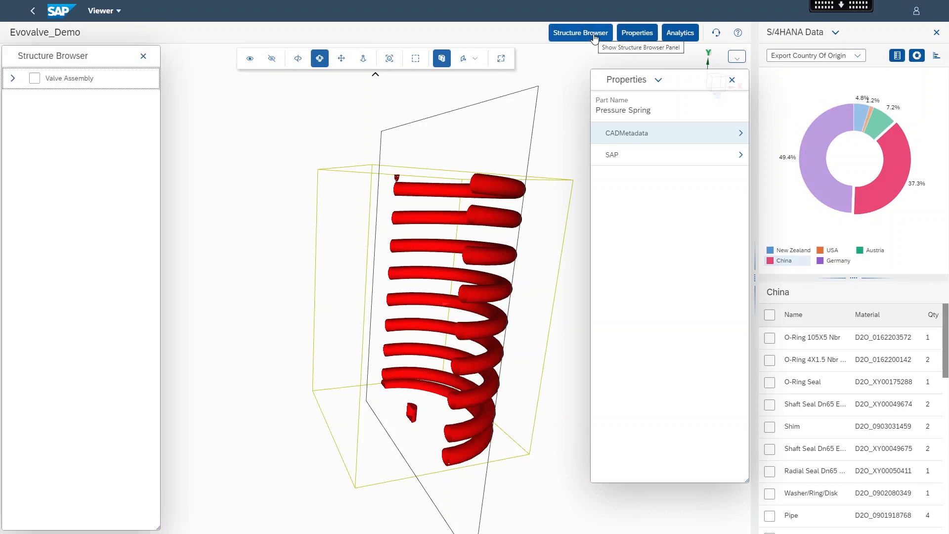
mouse_move(221, 101)
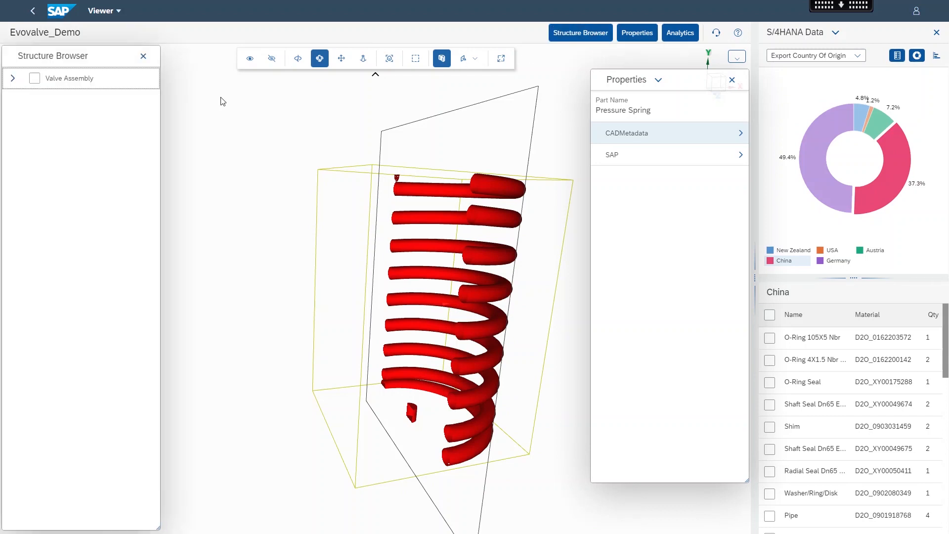
click(12, 77)
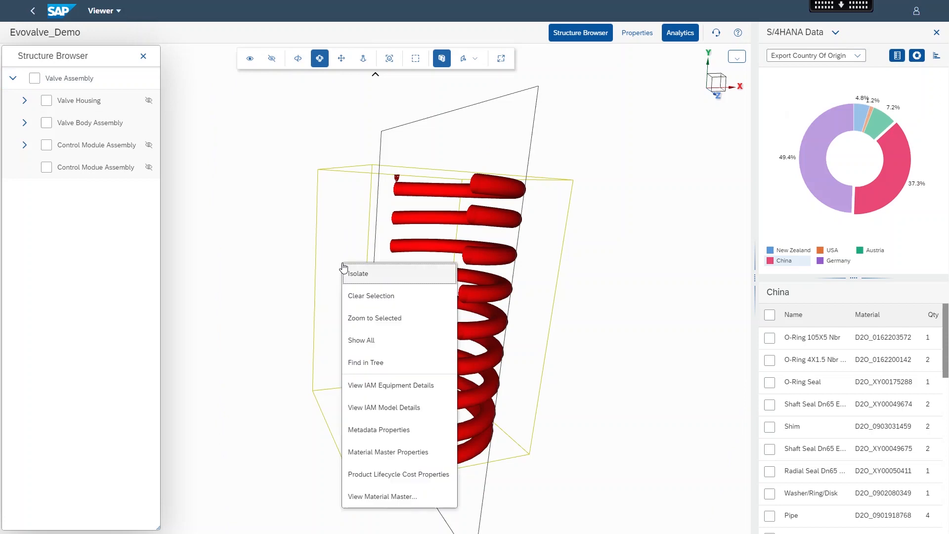
mouse_move(360, 339)
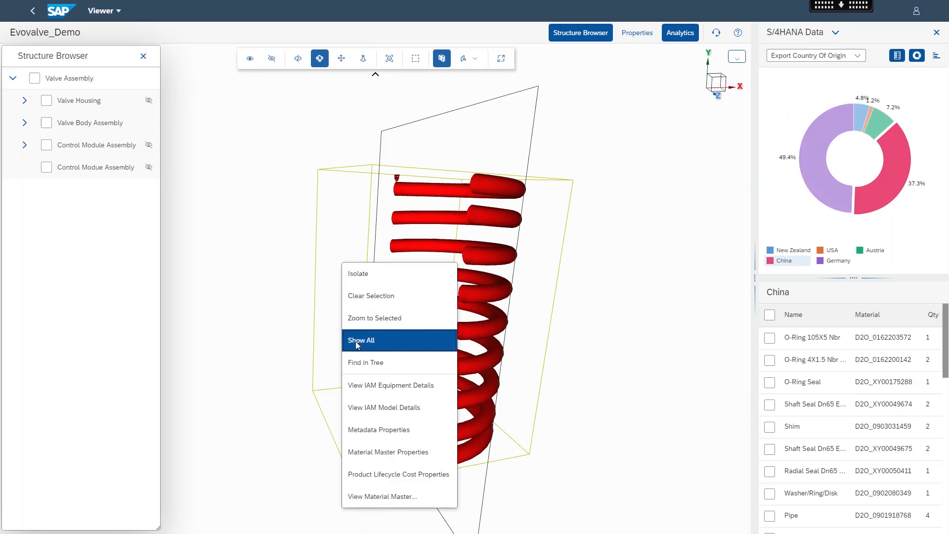
click(361, 339)
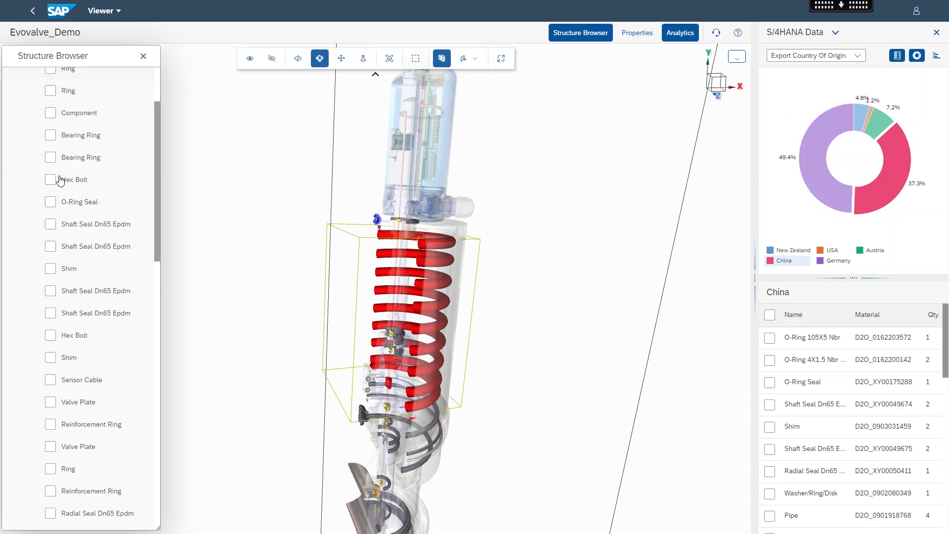
Step: Scroll through the assembly tree to review the valve's listed parts
scroll(down, 3)
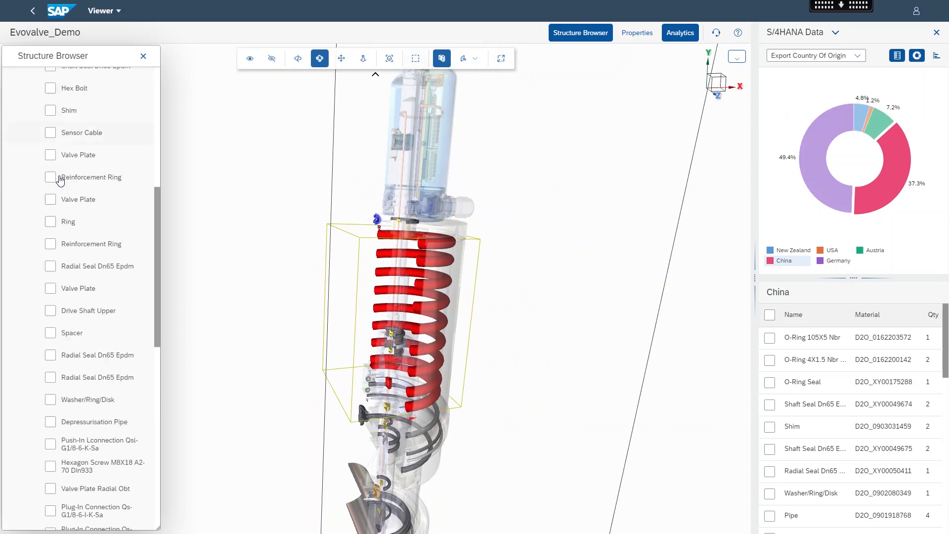
scroll(down, 3)
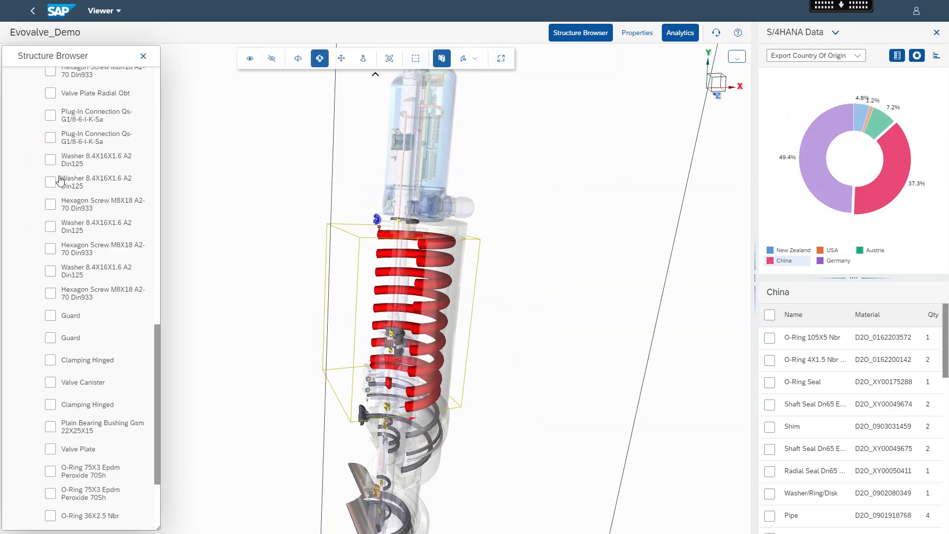
click(142, 56)
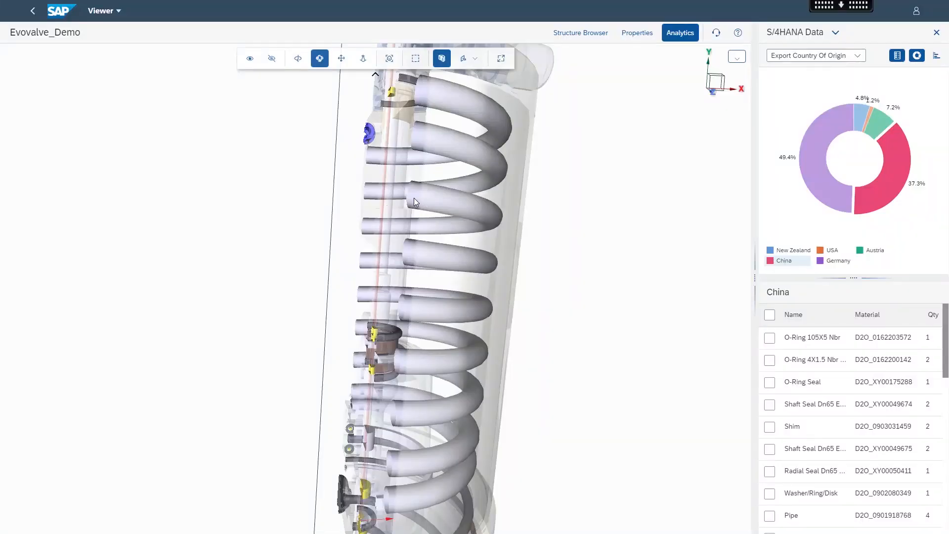
Step: Show the Pressure Spring's Metadata Properties and expand its CADMetadata details
right_click(414, 201)
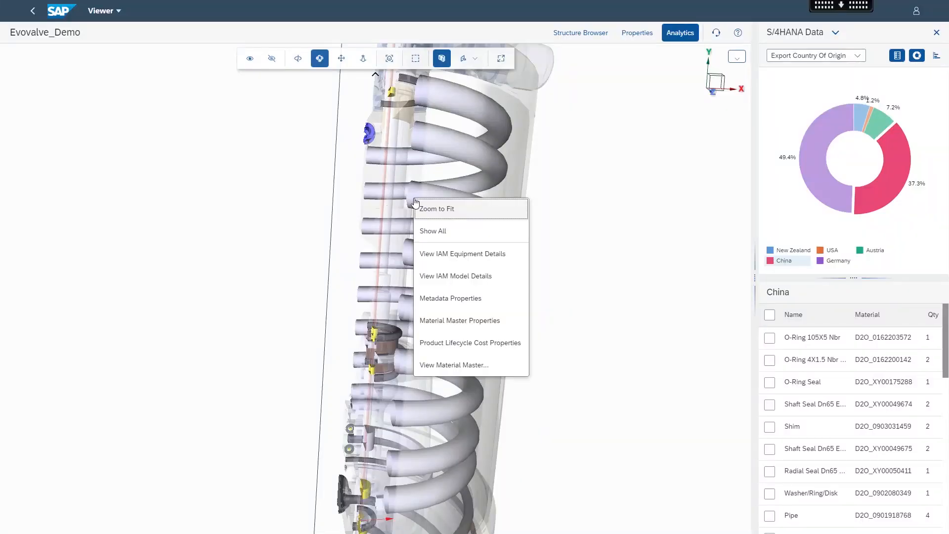
mouse_move(427, 214)
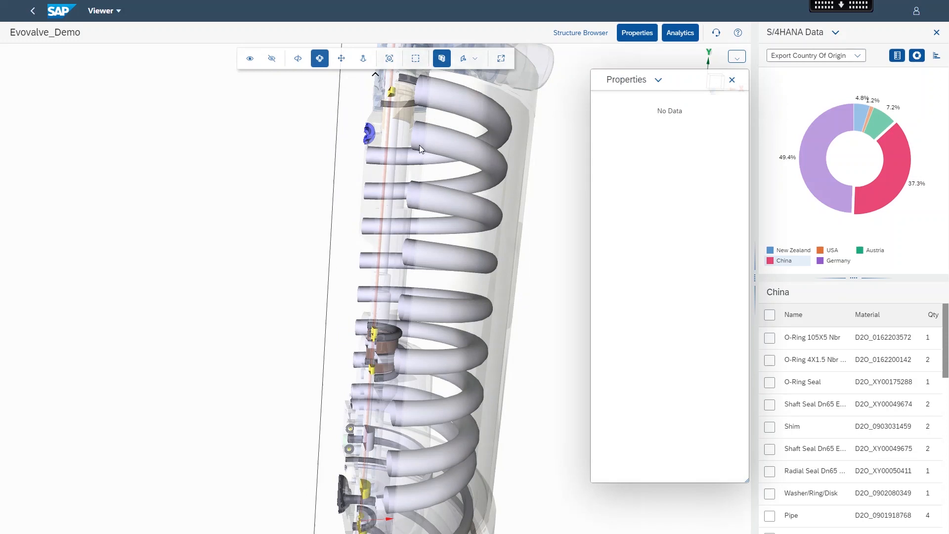
mouse_move(600, 303)
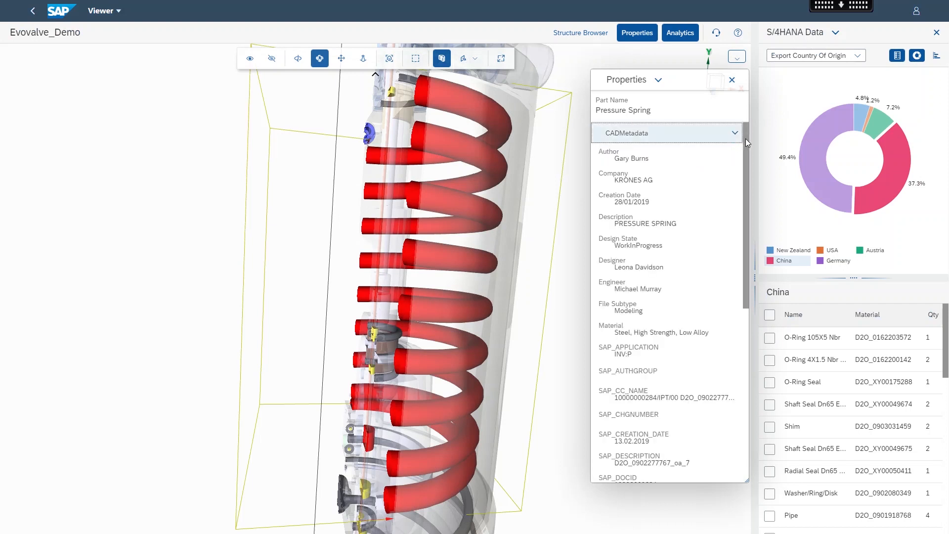
scroll(down, 3)
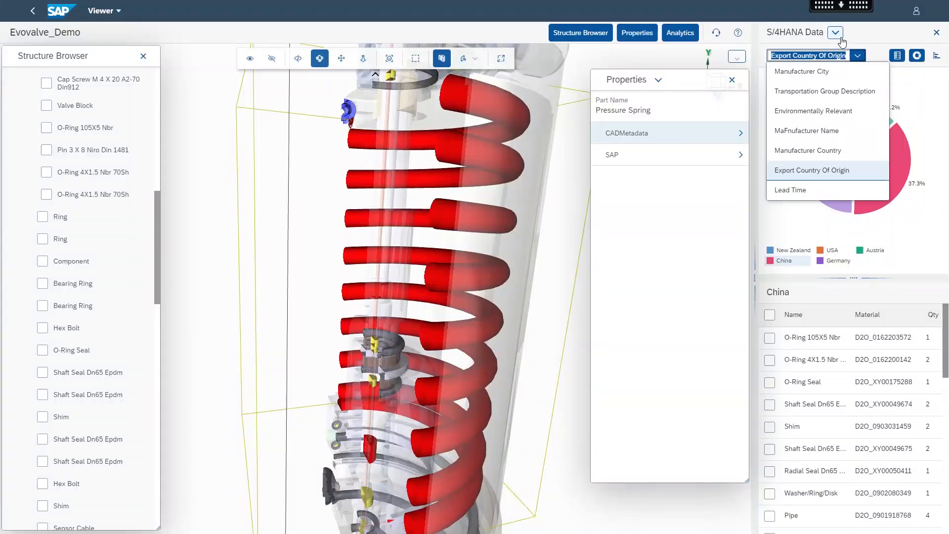
click(835, 31)
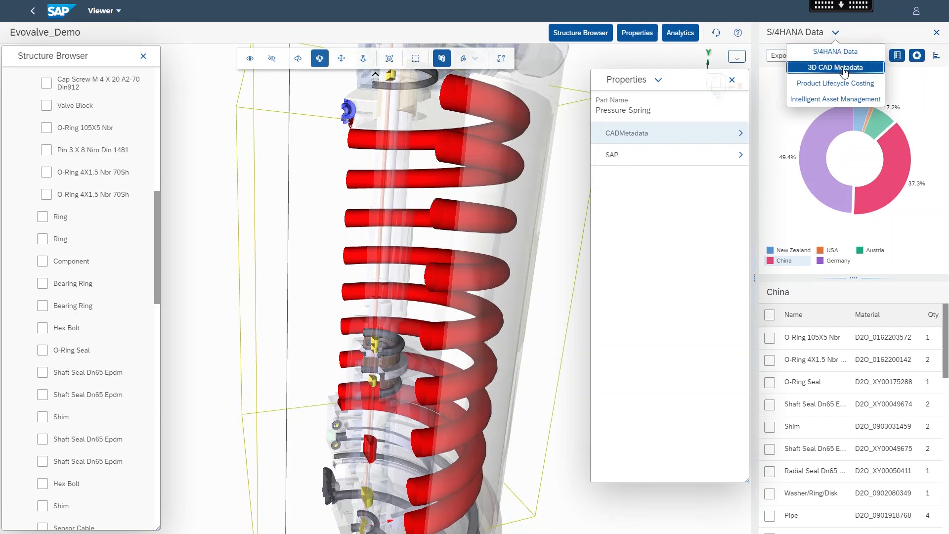
click(834, 67)
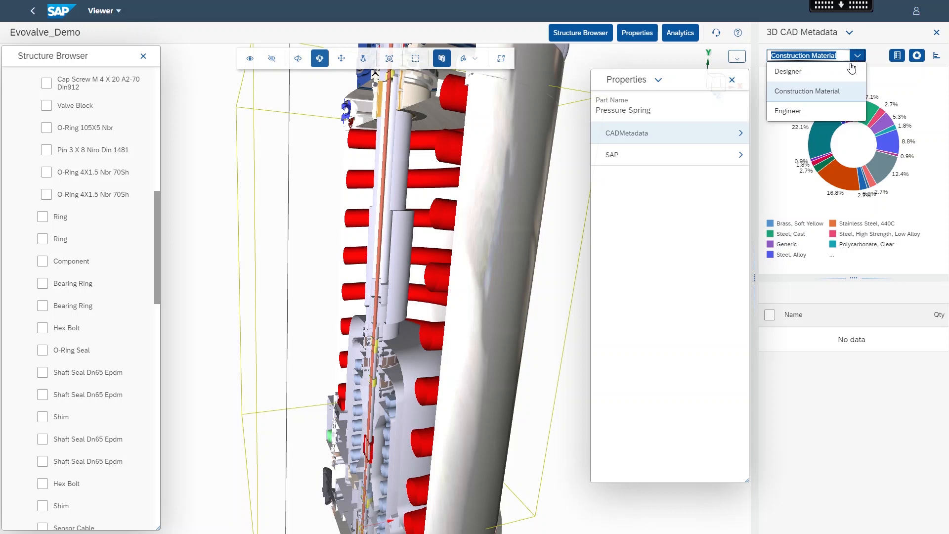
click(787, 71)
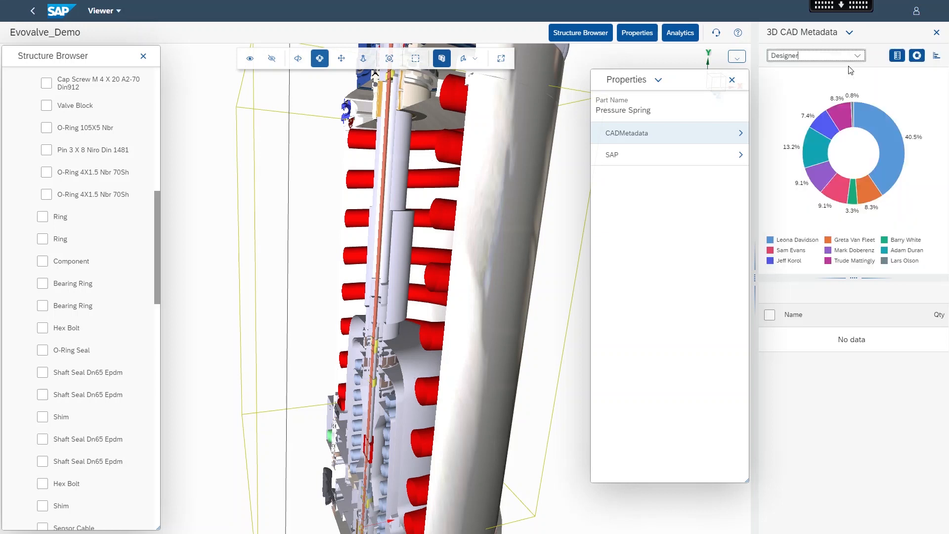
click(883, 134)
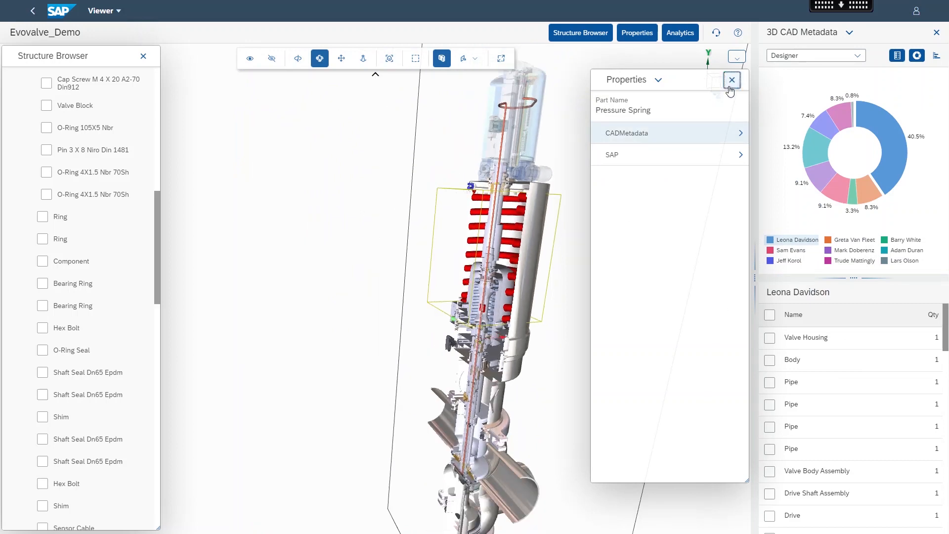
Step: Close the spring's properties, then briefly highlight Valve Housing and Body from the parts table
click(732, 79)
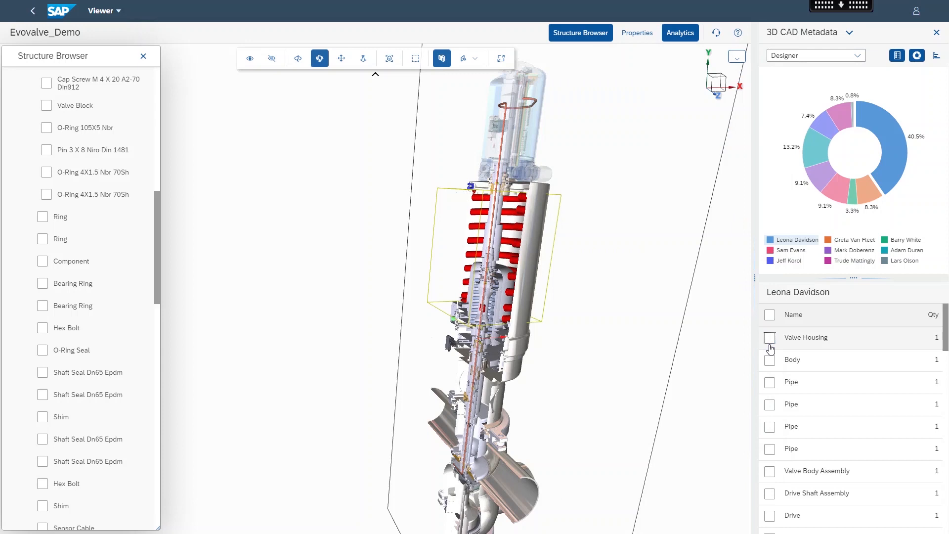
click(769, 337)
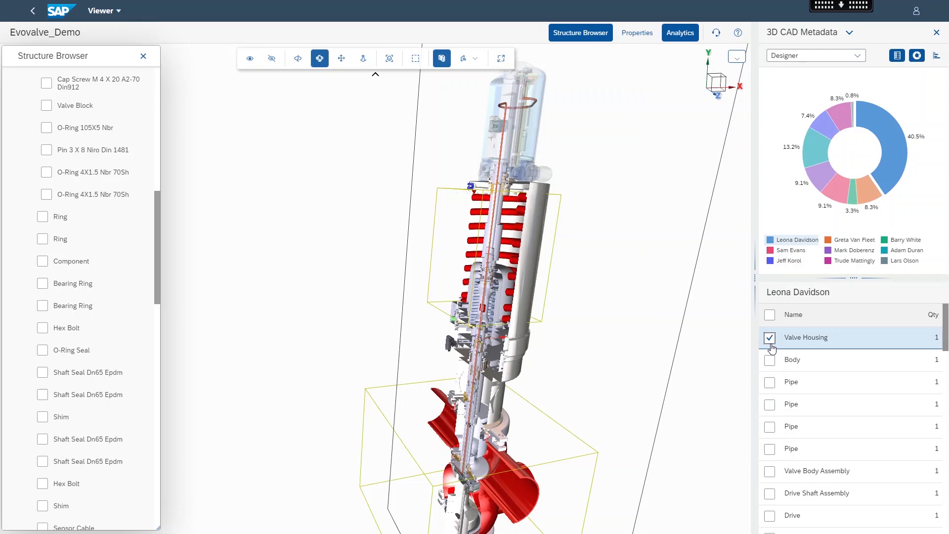
click(769, 337)
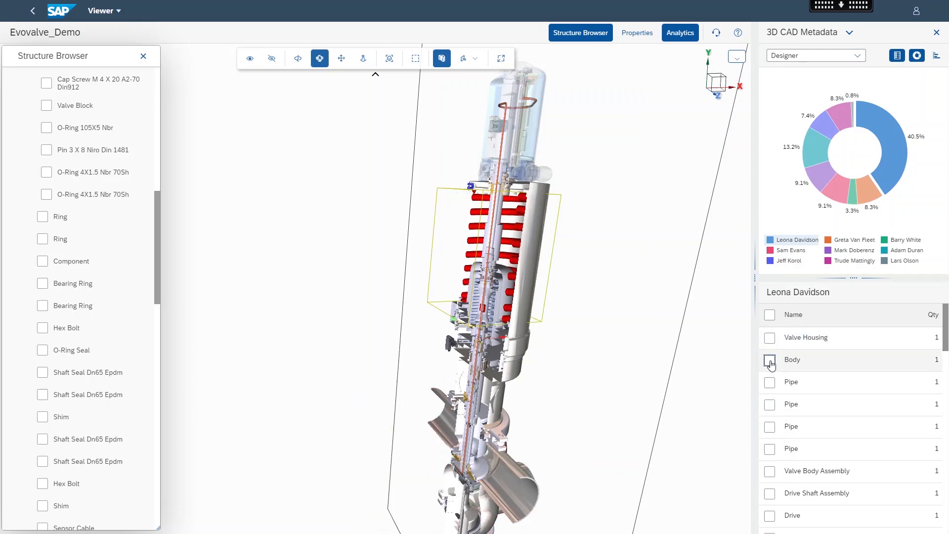
click(769, 359)
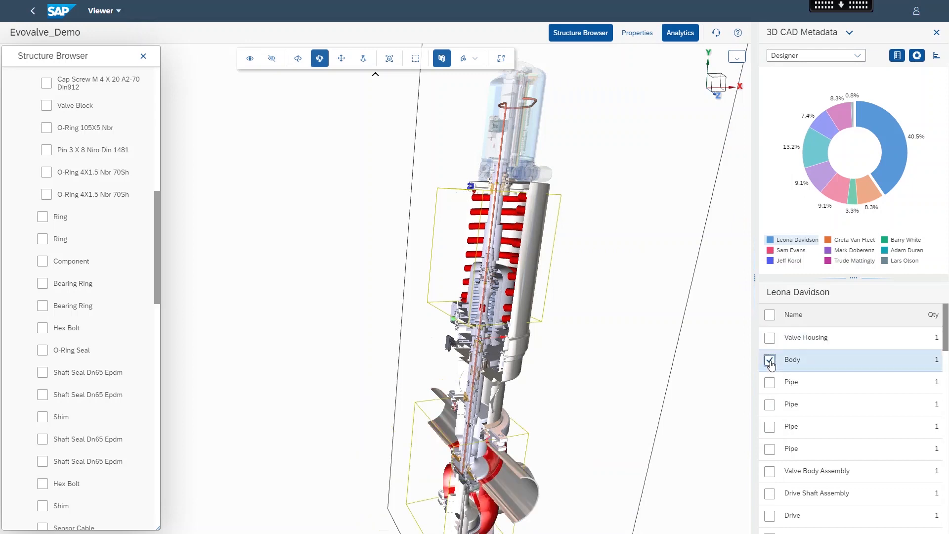
click(769, 360)
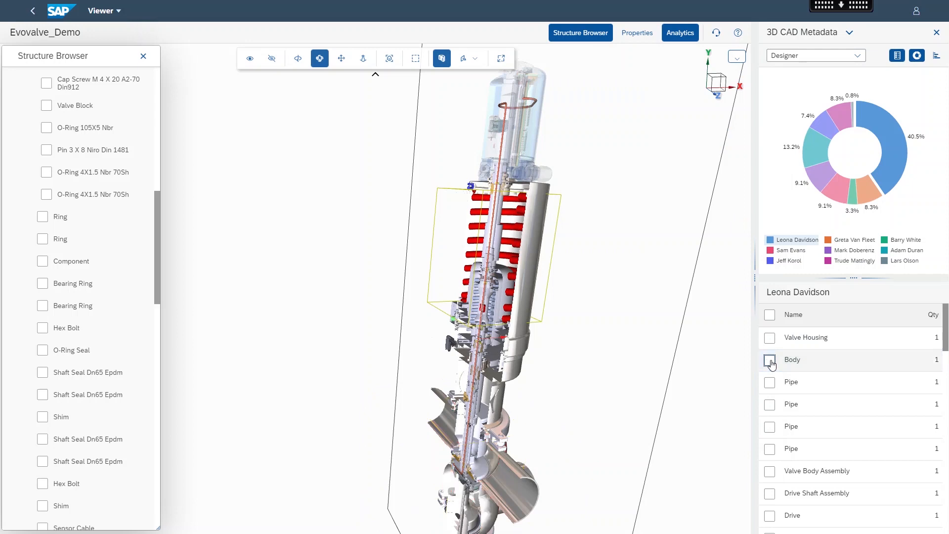
mouse_move(870, 215)
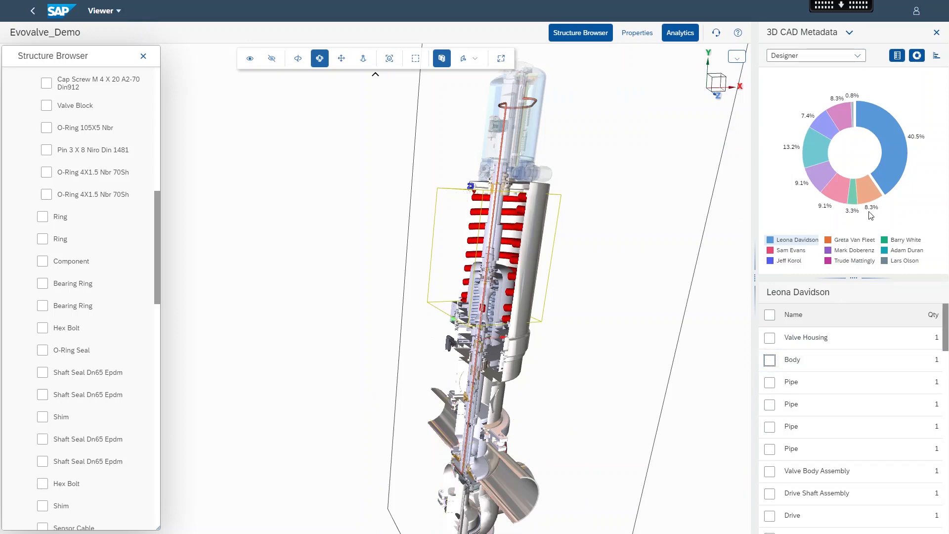